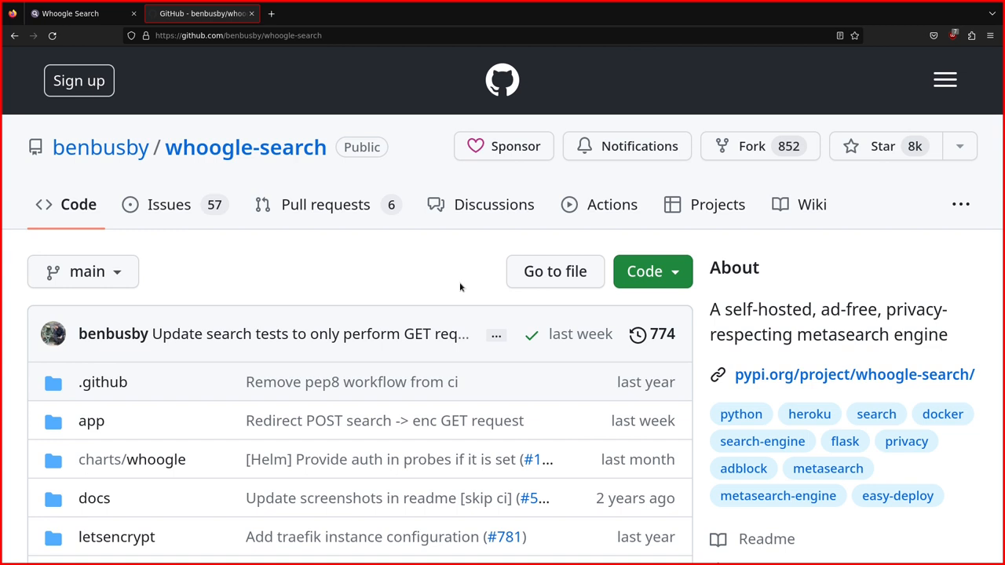
{"action": "mouse_move", "coordinate": [270, 179]}
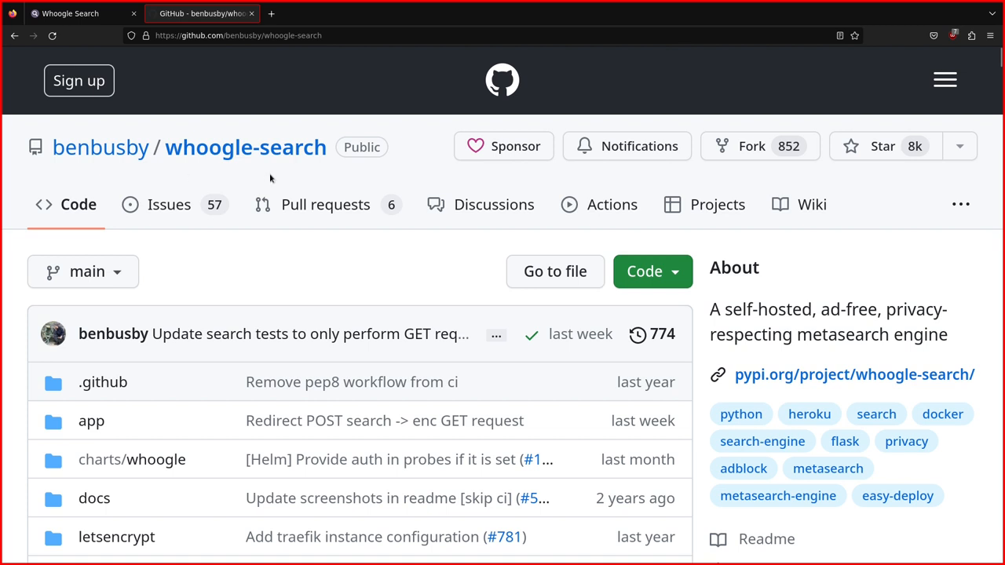
{"action": "mouse_move", "coordinate": [819, 310]}
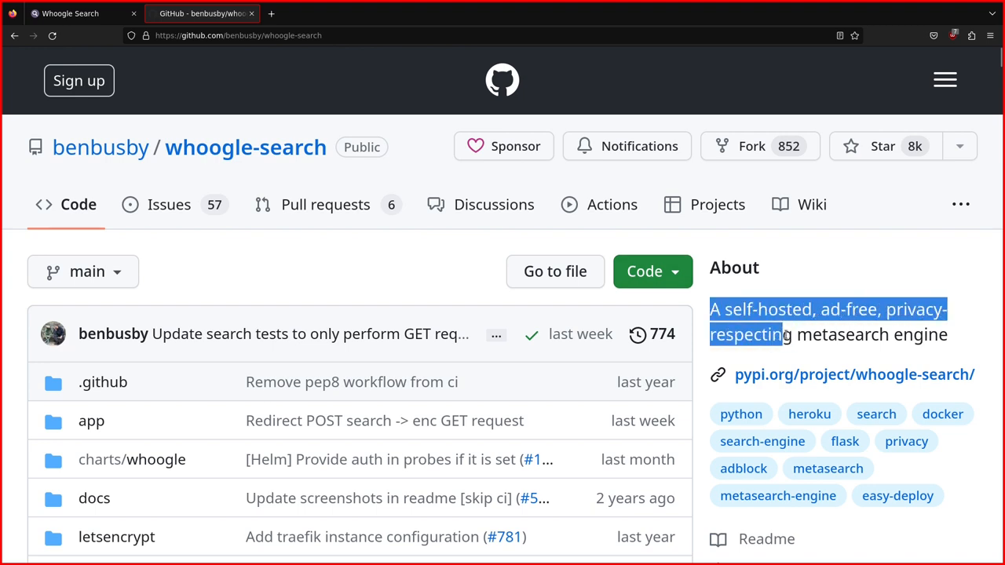
Highlight the README claim of results without ads, JavaScript, AMP links, cookies or IP tracking
{"action": "scroll", "scroll_direction": "down", "scroll_amount": 3}
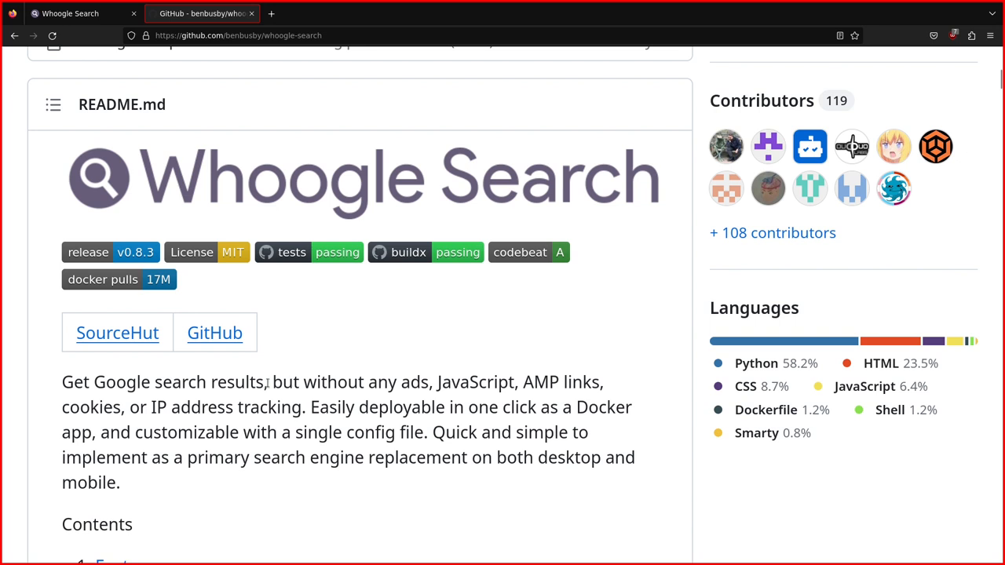
{"action": "left_click_drag", "start_coordinate": [305, 383], "coordinate": [594, 382]}
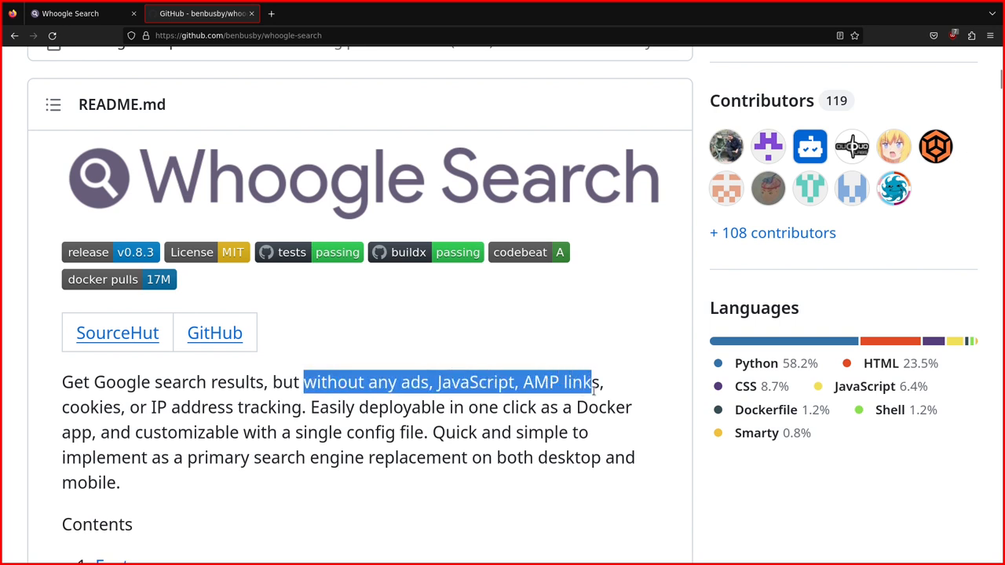
{"action": "left_click_drag", "start_coordinate": [595, 382], "coordinate": [179, 407]}
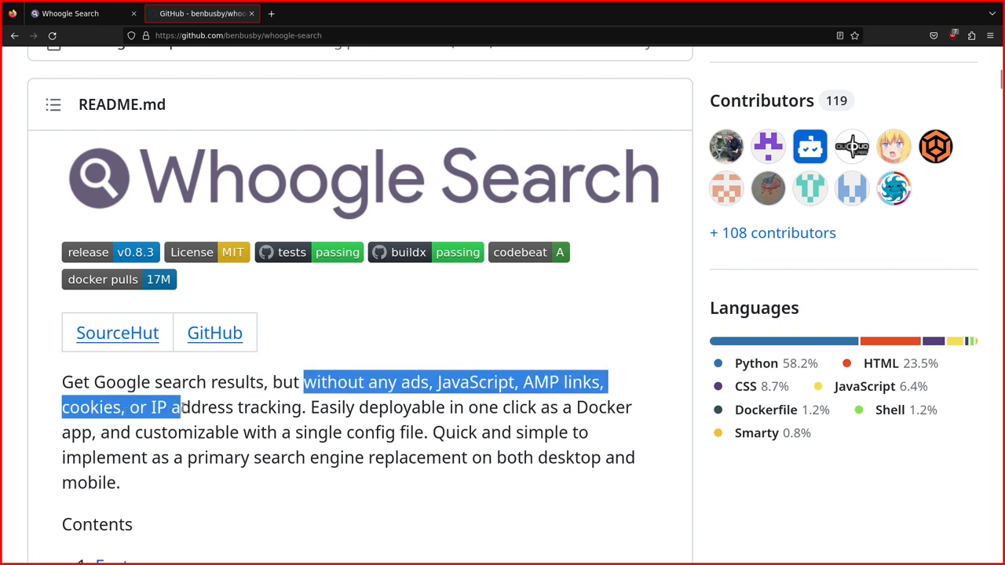
{"action": "left_click_drag", "start_coordinate": [176, 407], "coordinate": [302, 407]}
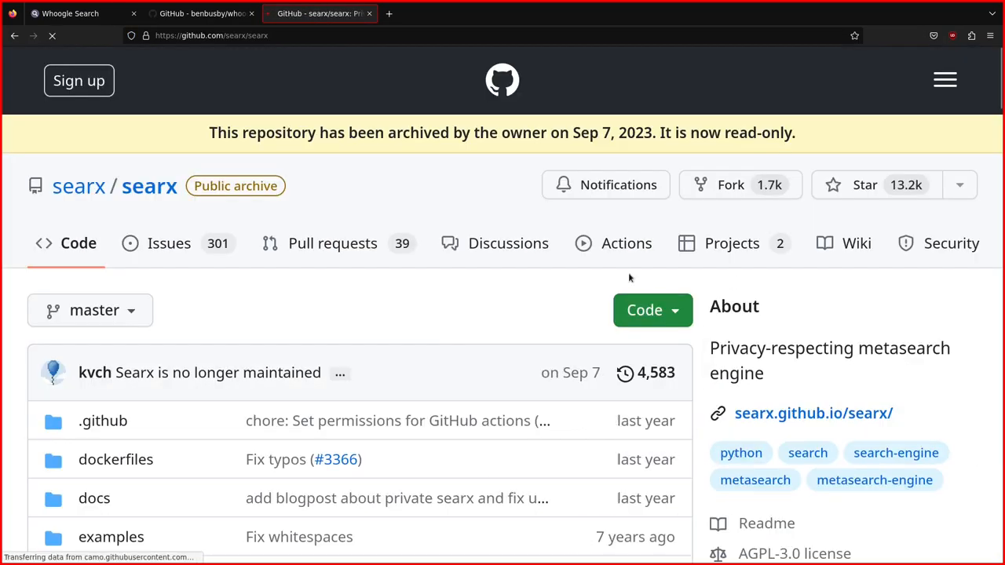
Highlight the searx 'repository archived' notice, then close the searx tab
{"action": "scroll", "scroll_direction": "down", "scroll_amount": 3}
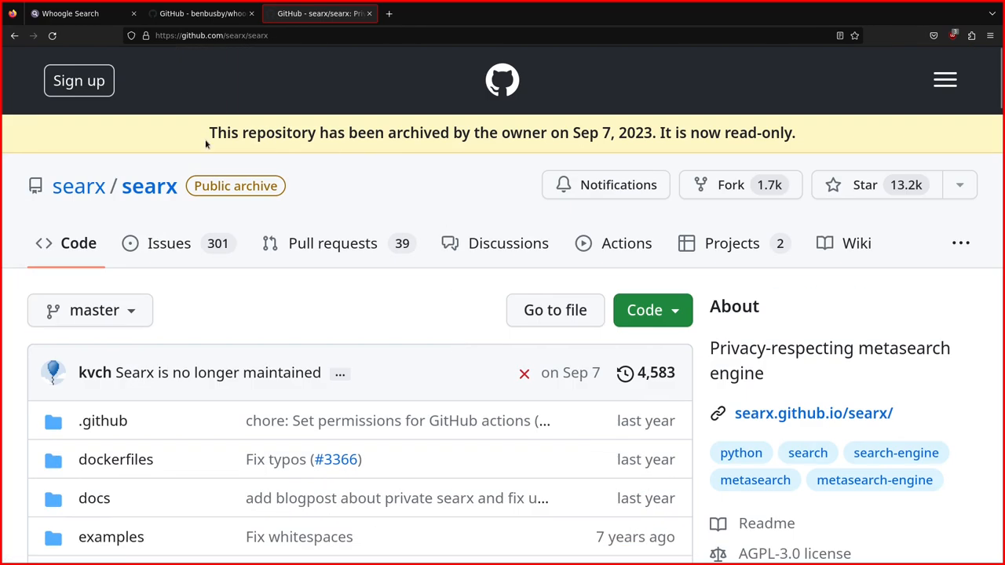
{"action": "left_click_drag", "start_coordinate": [214, 132], "coordinate": [626, 131]}
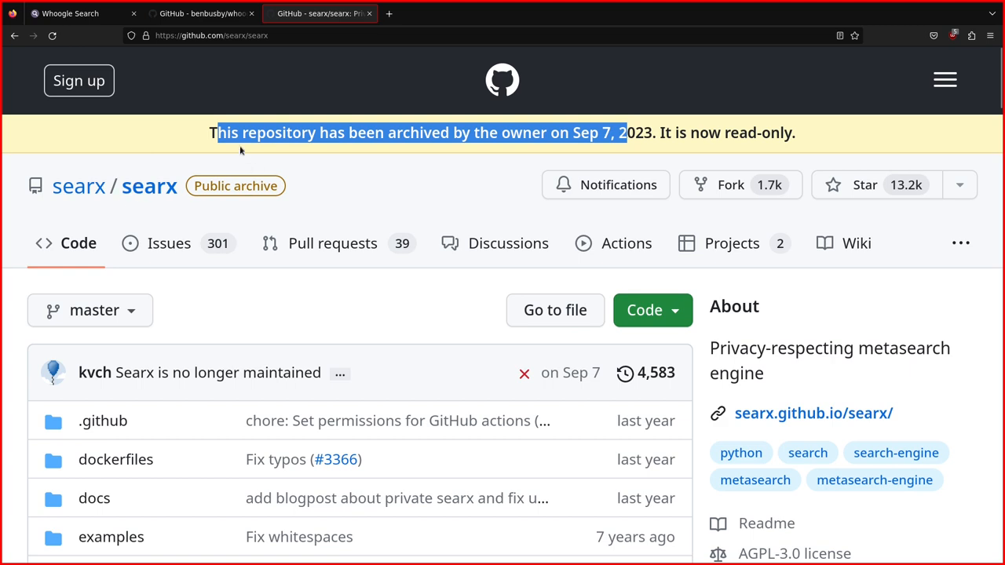
{"action": "left_click", "coordinate": [516, 168]}
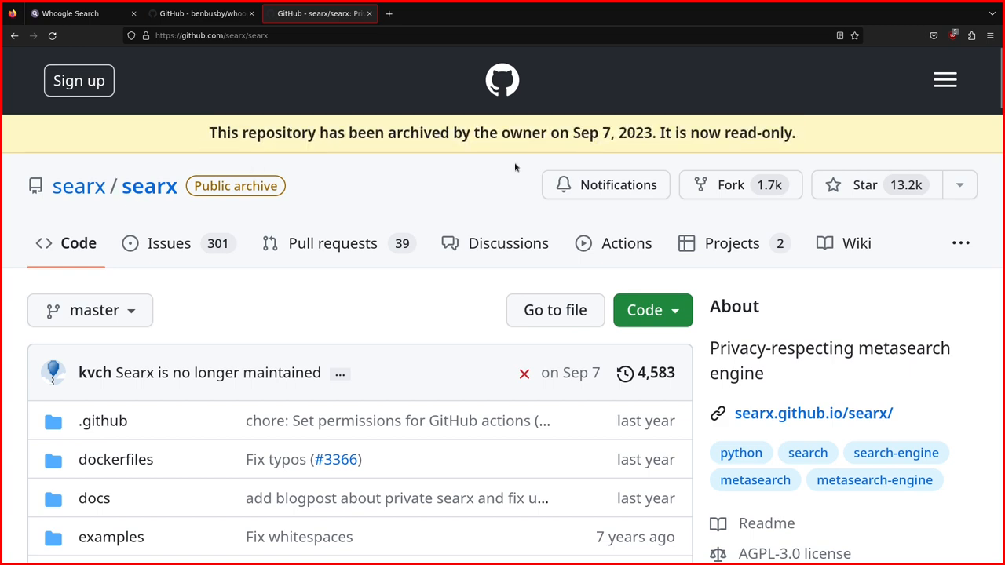
{"action": "scroll", "scroll_direction": "down", "scroll_amount": 3}
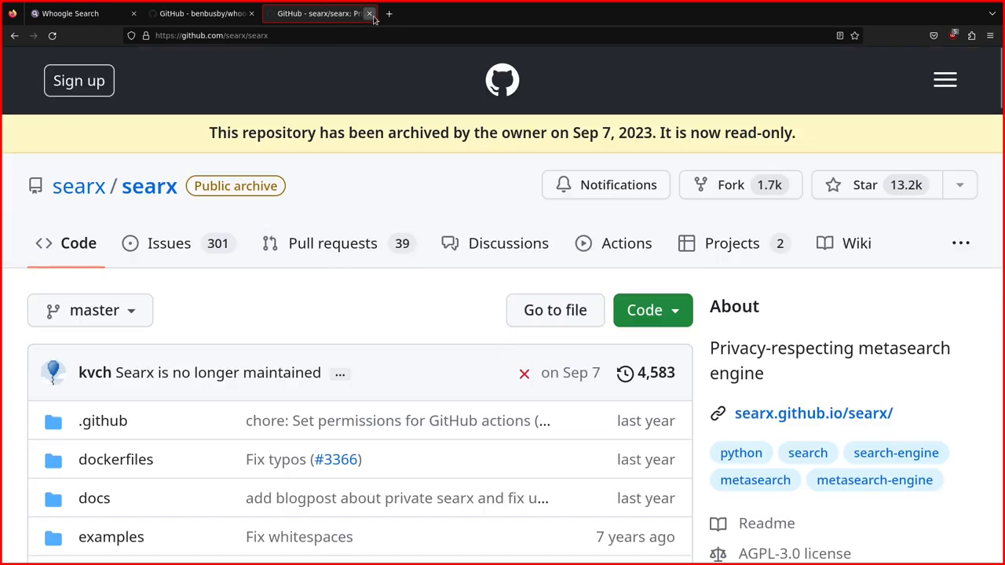
{"action": "left_click", "coordinate": [369, 13]}
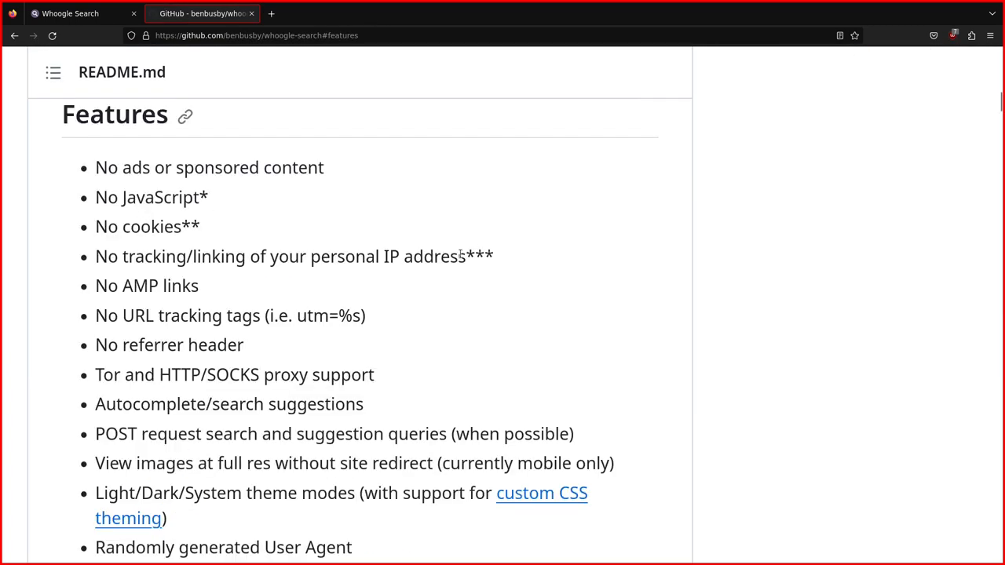
{"action": "mouse_move", "coordinate": [293, 167]}
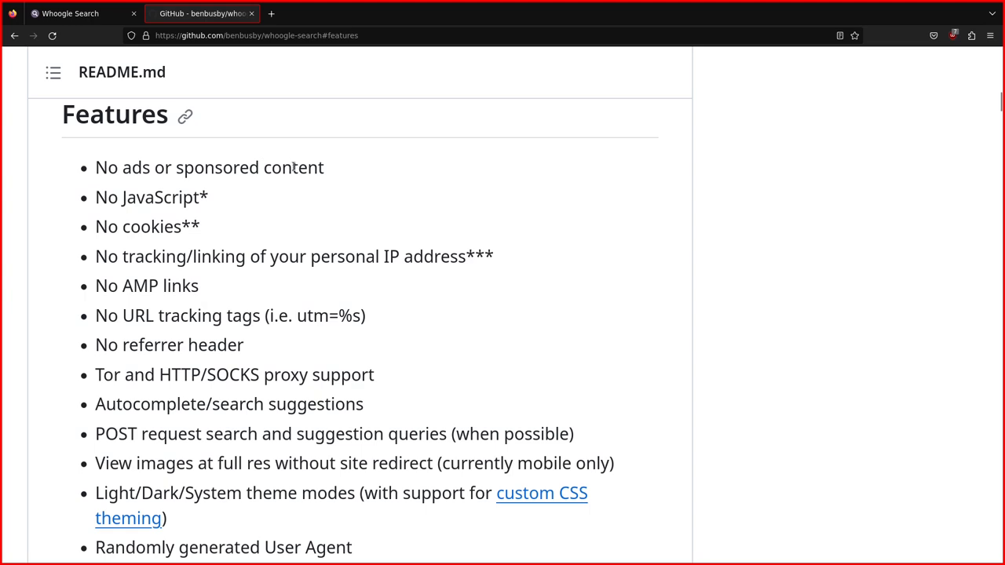
{"action": "mouse_move", "coordinate": [123, 227]}
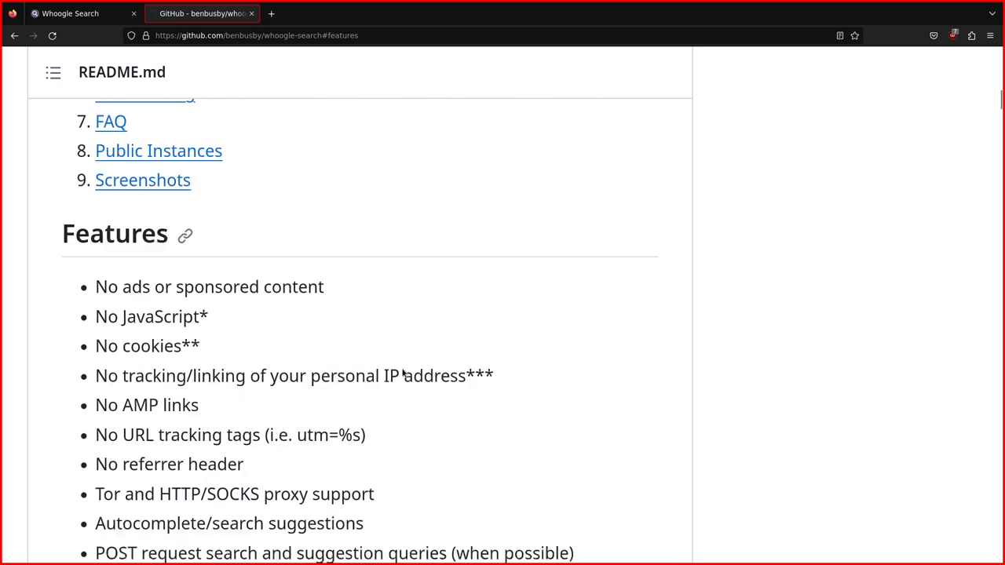
Read through the README's Features, Install, systemd and Tor sections back to the file list
{"action": "scroll", "scroll_direction": "down", "scroll_amount": 3}
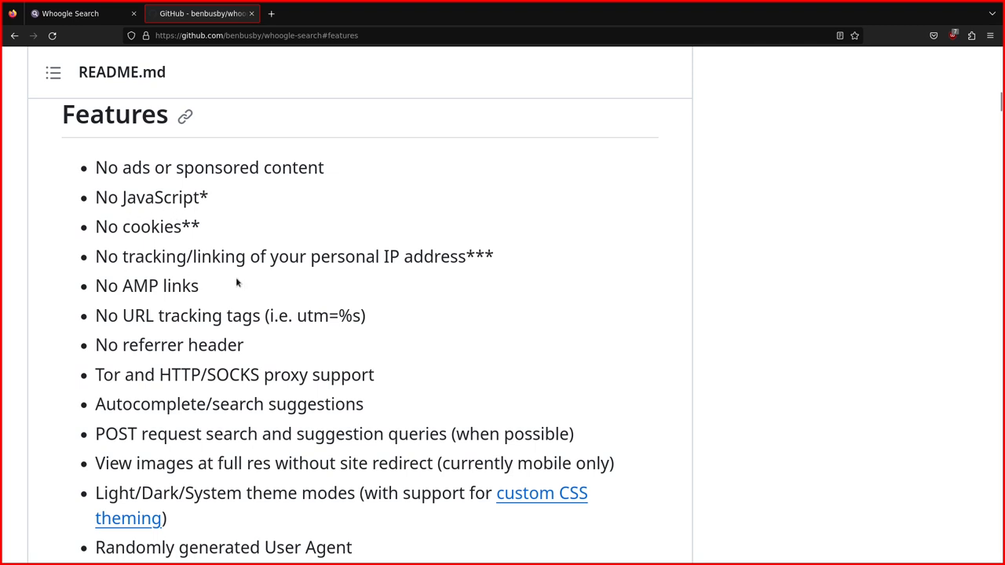
{"action": "mouse_move", "coordinate": [383, 284]}
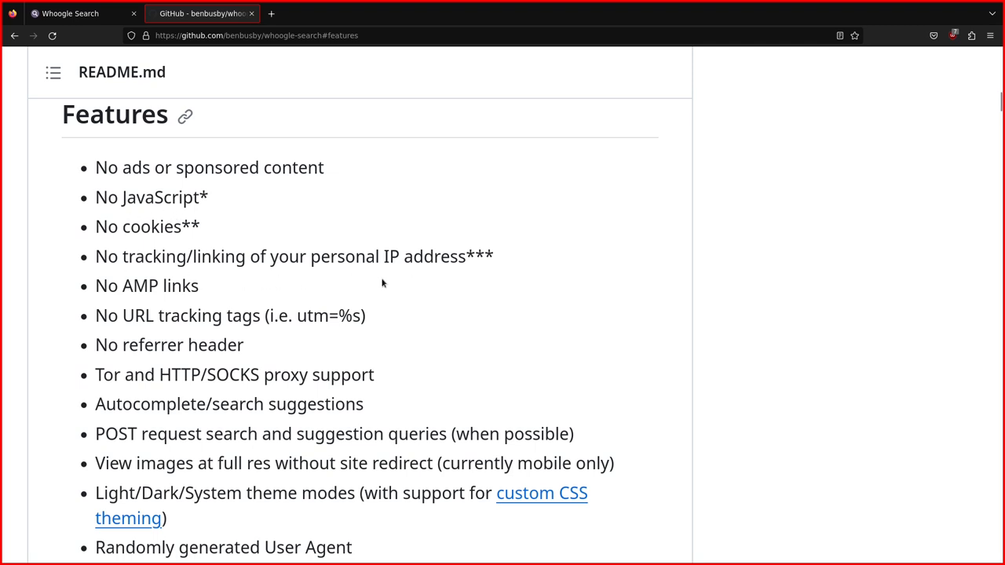
{"action": "mouse_move", "coordinate": [408, 418]}
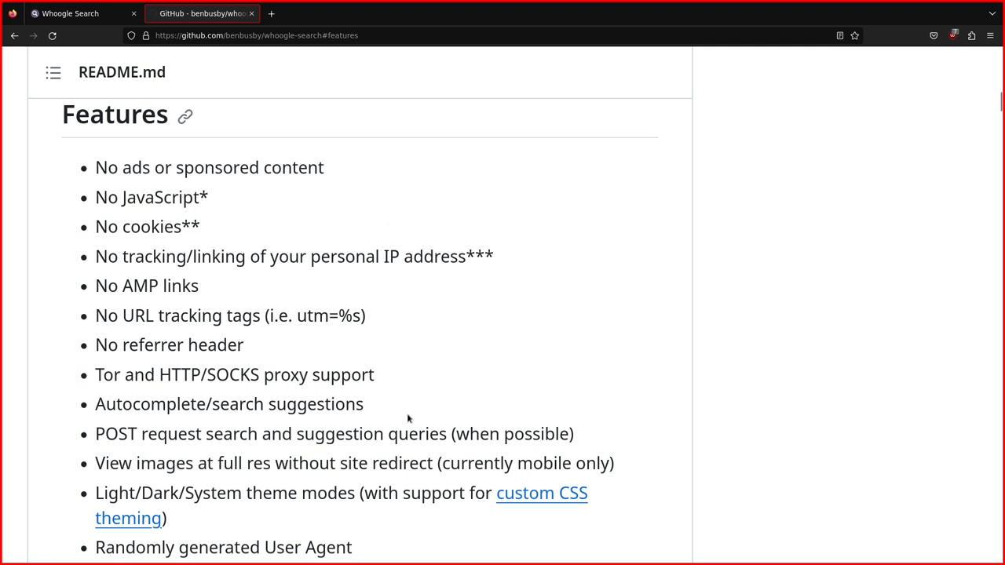
{"action": "mouse_move", "coordinate": [302, 360]}
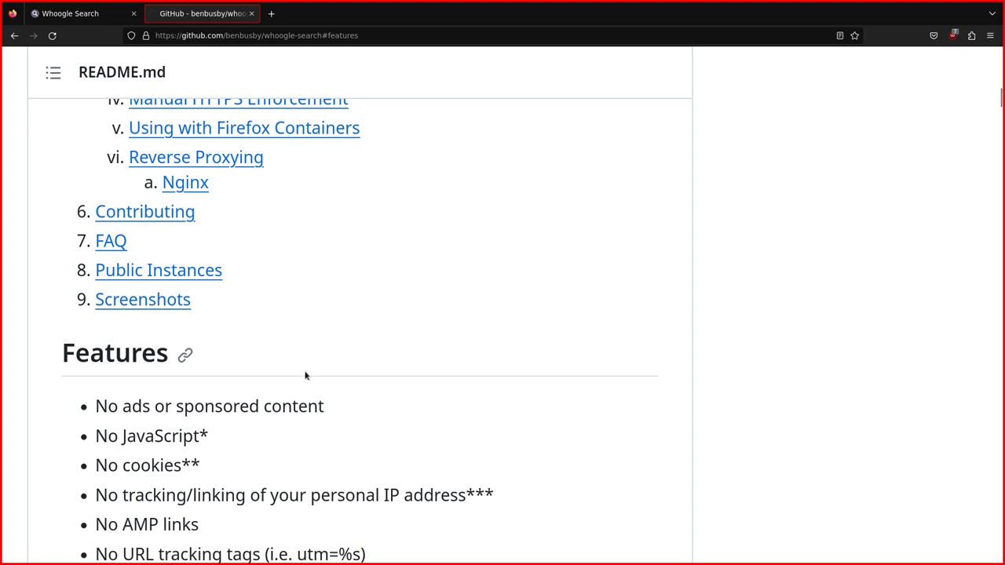
{"action": "mouse_move", "coordinate": [310, 394]}
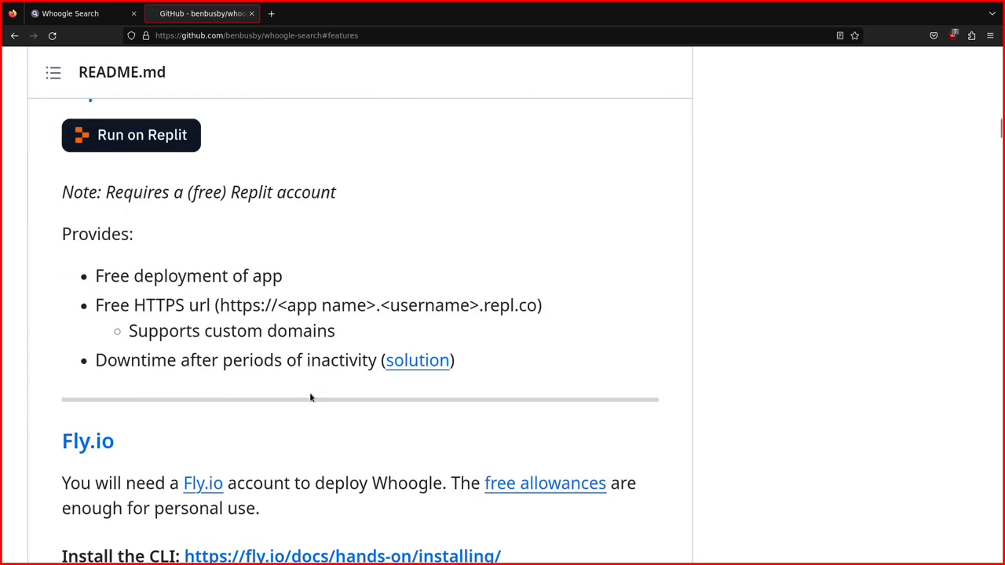
{"action": "scroll", "scroll_direction": "down", "scroll_amount": 3}
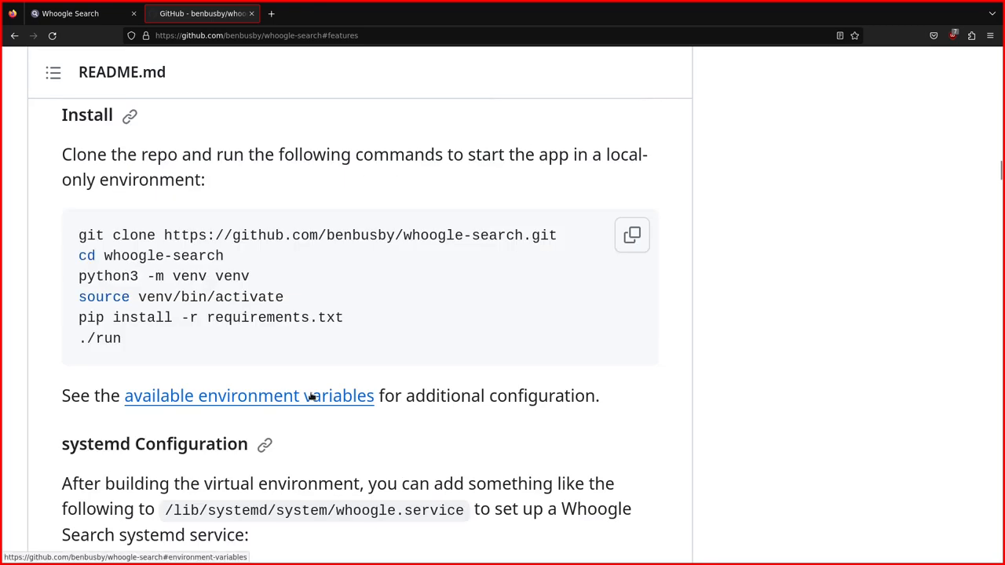
{"action": "scroll", "scroll_direction": "down", "scroll_amount": 3}
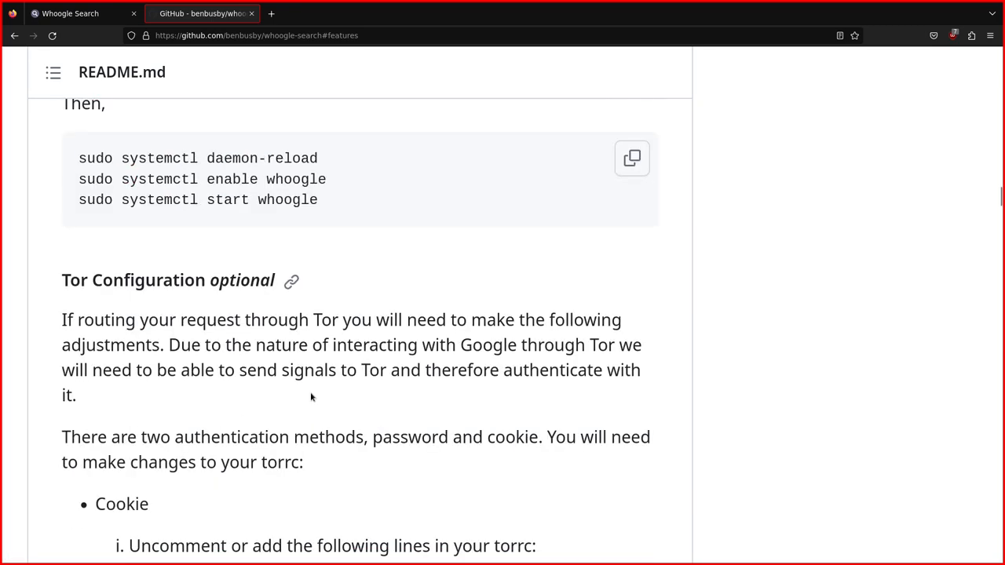
{"action": "scroll", "scroll_direction": "up", "scroll_amount": 3}
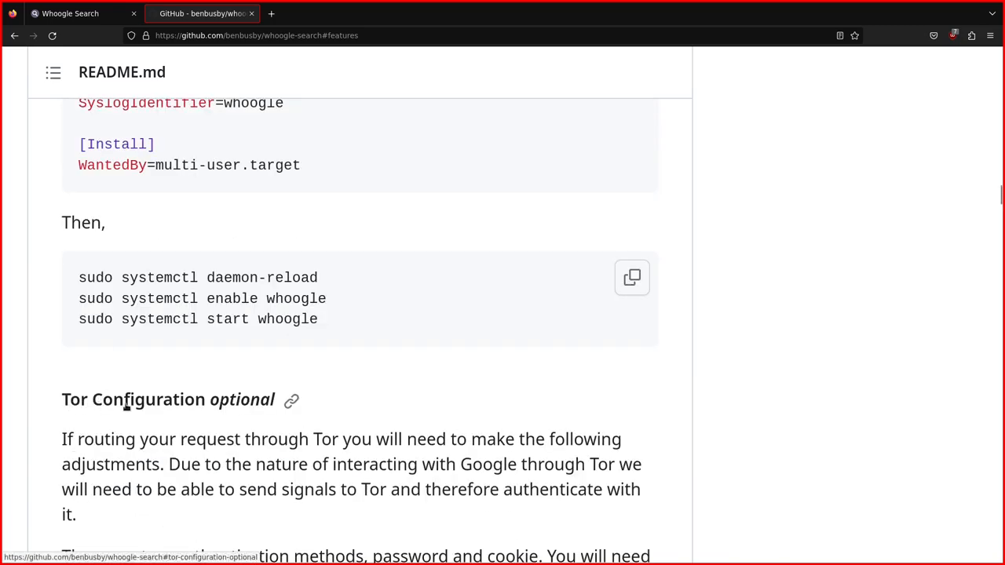
{"action": "scroll", "scroll_direction": "down", "scroll_amount": 3}
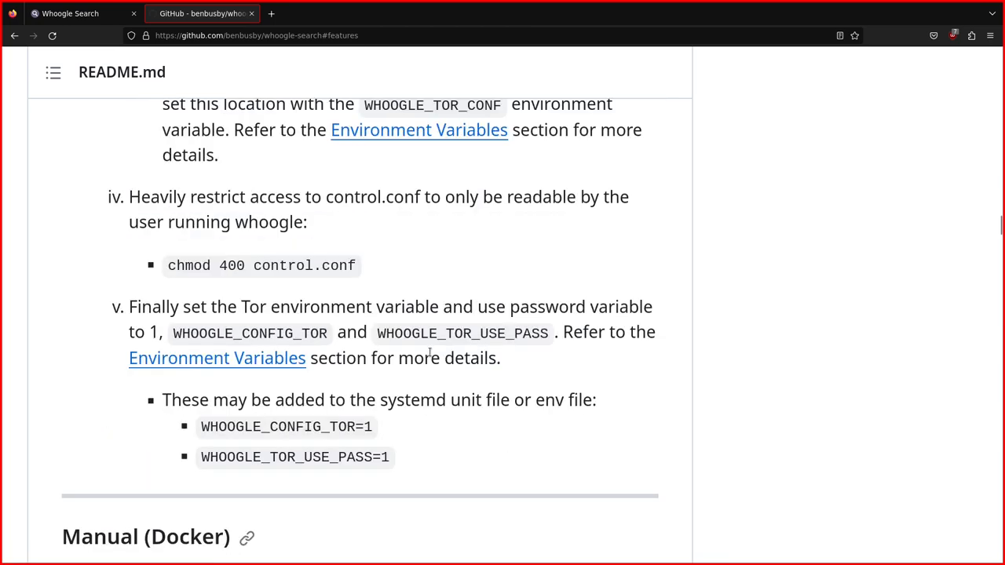
{"action": "scroll", "scroll_direction": "down", "scroll_amount": 3}
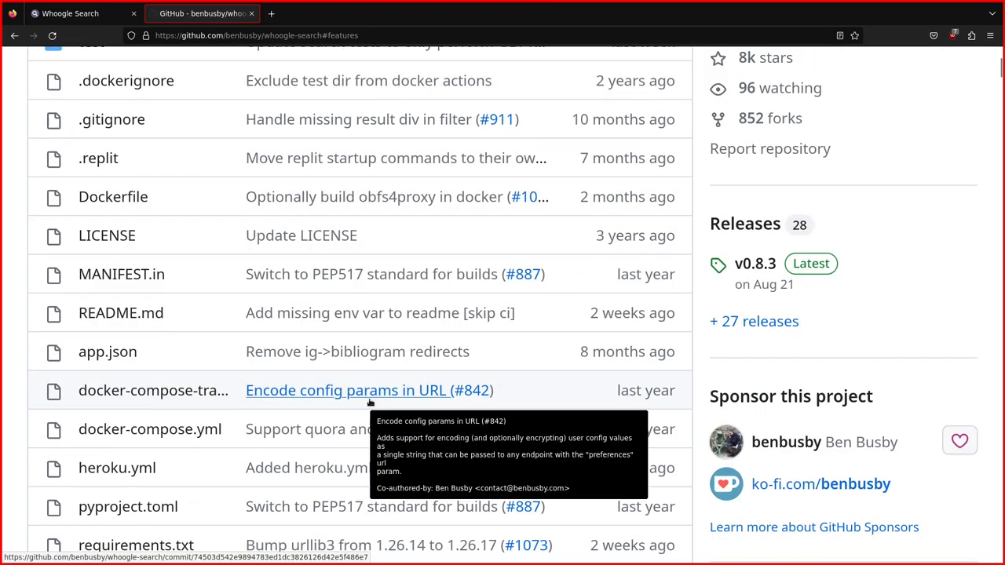
{"action": "mouse_move", "coordinate": [150, 429]}
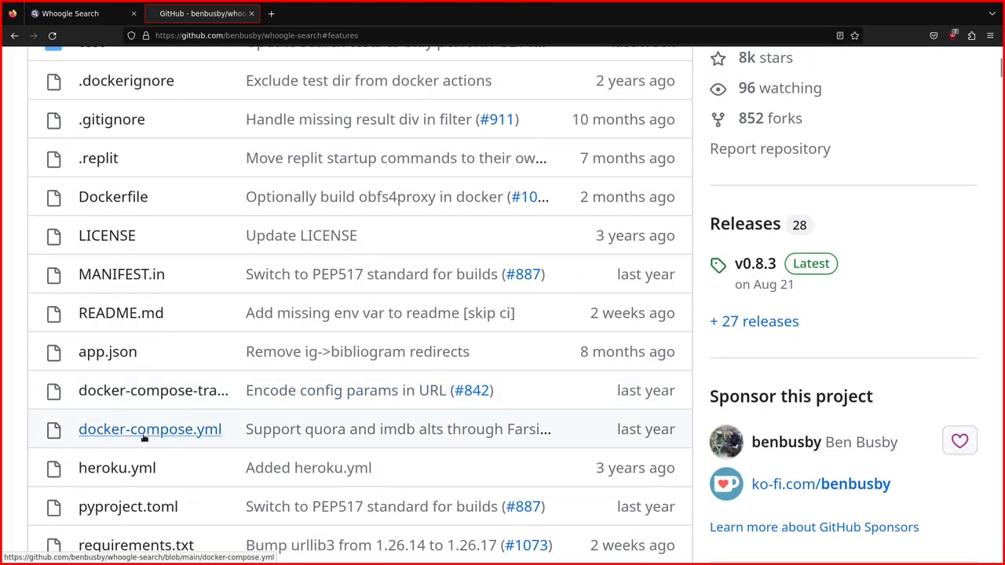
{"action": "left_click", "coordinate": [150, 429]}
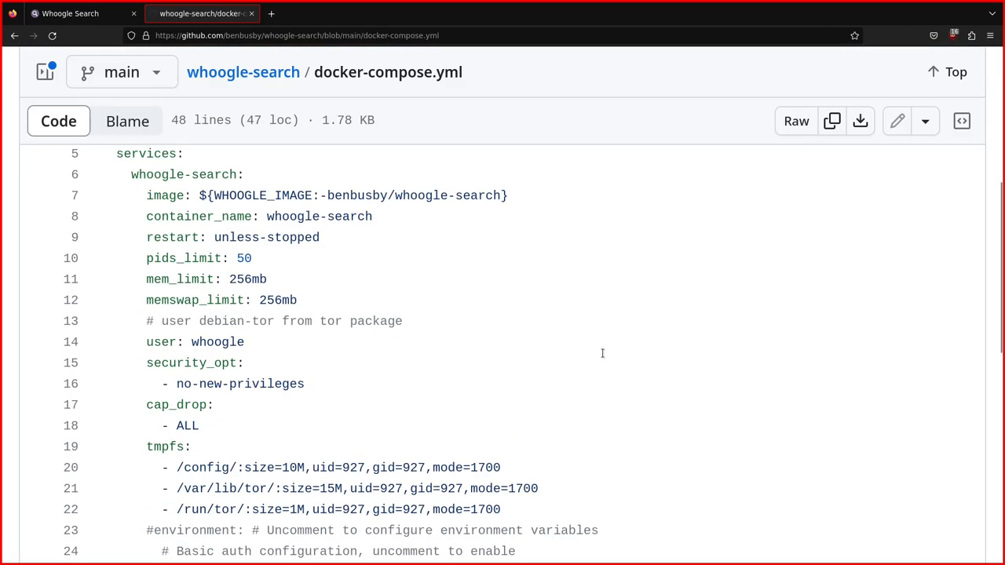
{"action": "scroll", "scroll_direction": "down", "scroll_amount": 3}
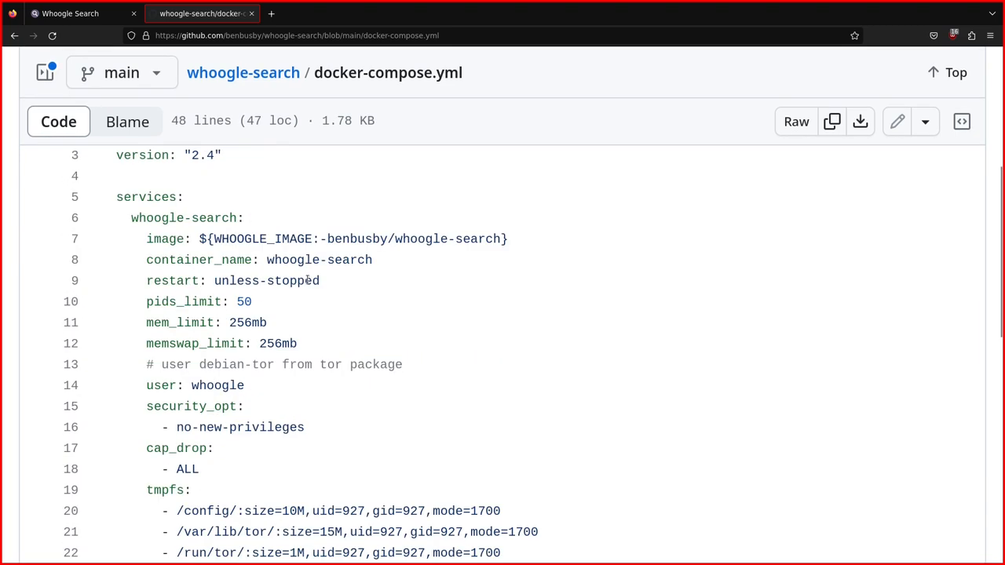
{"action": "scroll", "scroll_direction": "down", "scroll_amount": 3}
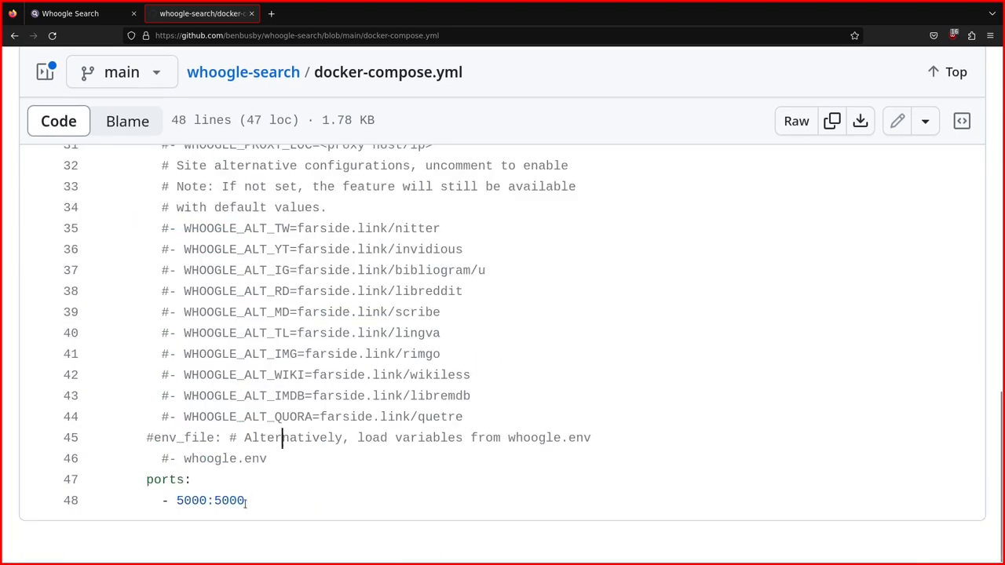
{"action": "double_click", "coordinate": [209, 500]}
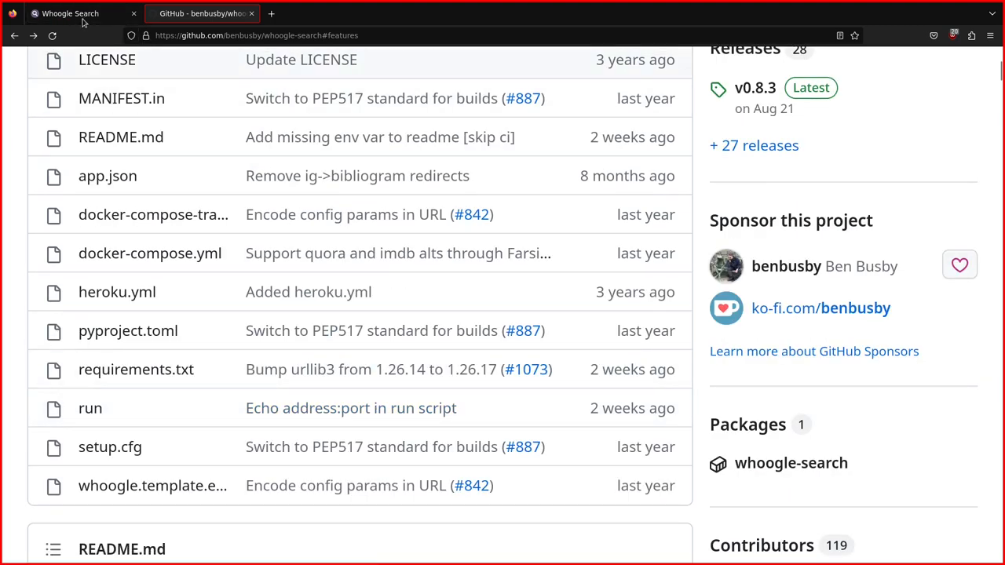
Search 'linux' in both the local Whoogle instance and Google
{"action": "left_click", "coordinate": [71, 13]}
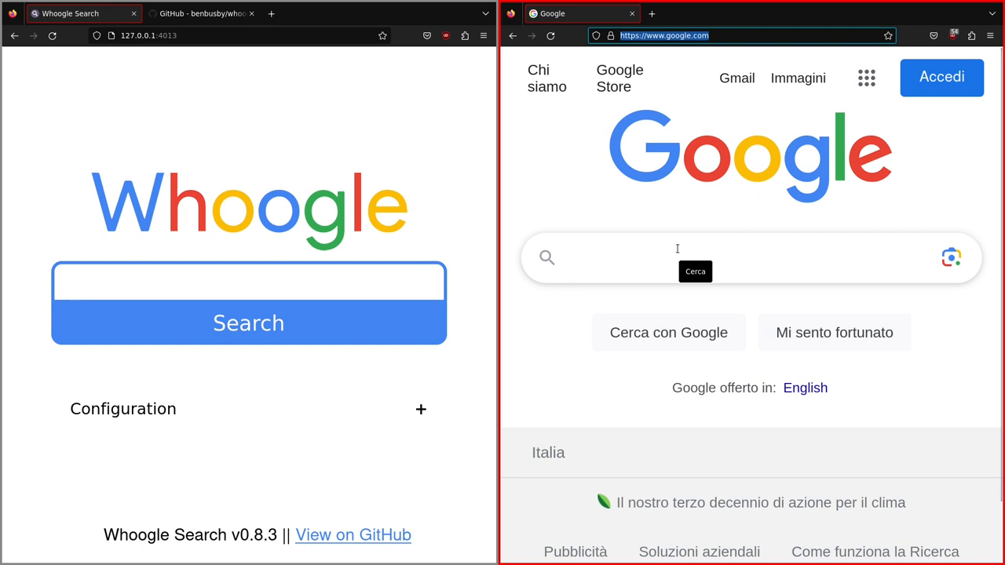
{"action": "left_click", "coordinate": [248, 283]}
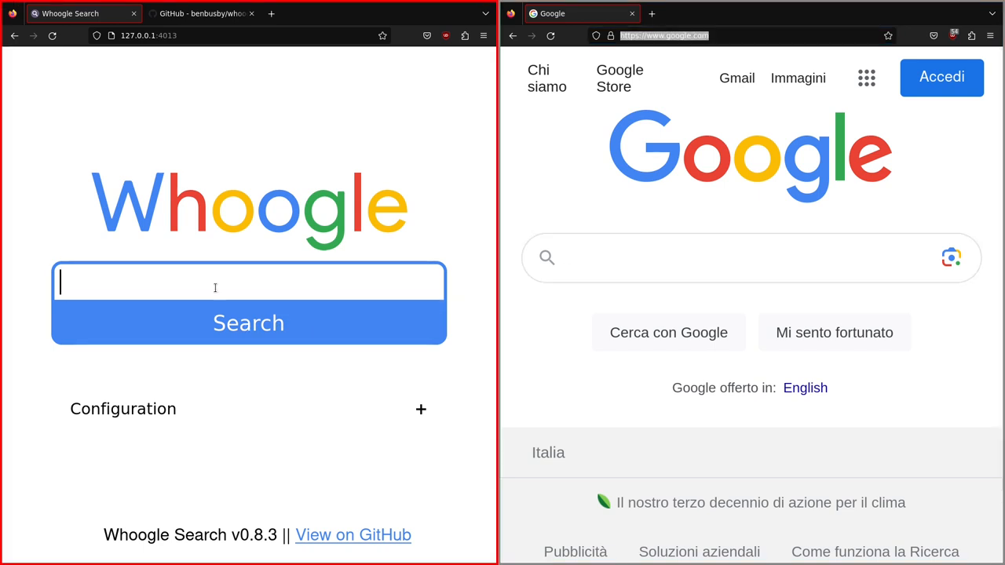
{"action": "type", "text": "linux"}
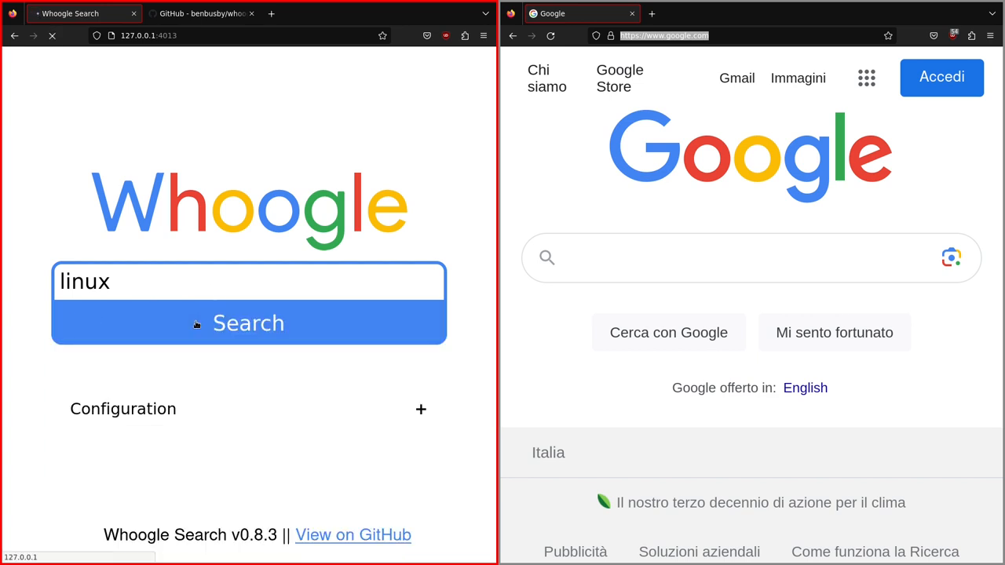
{"action": "left_click", "coordinate": [248, 323]}
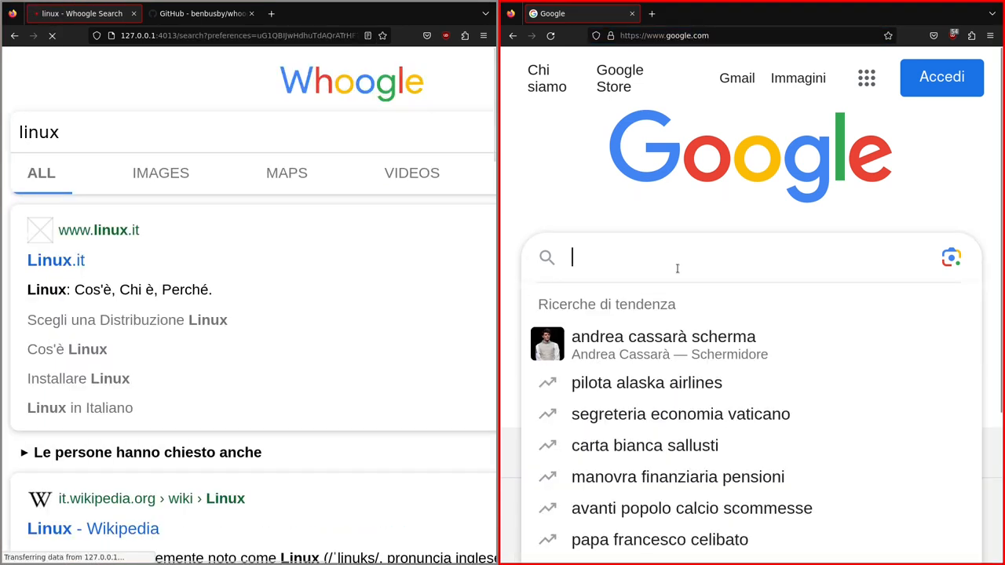
{"action": "type", "text": "linux"}
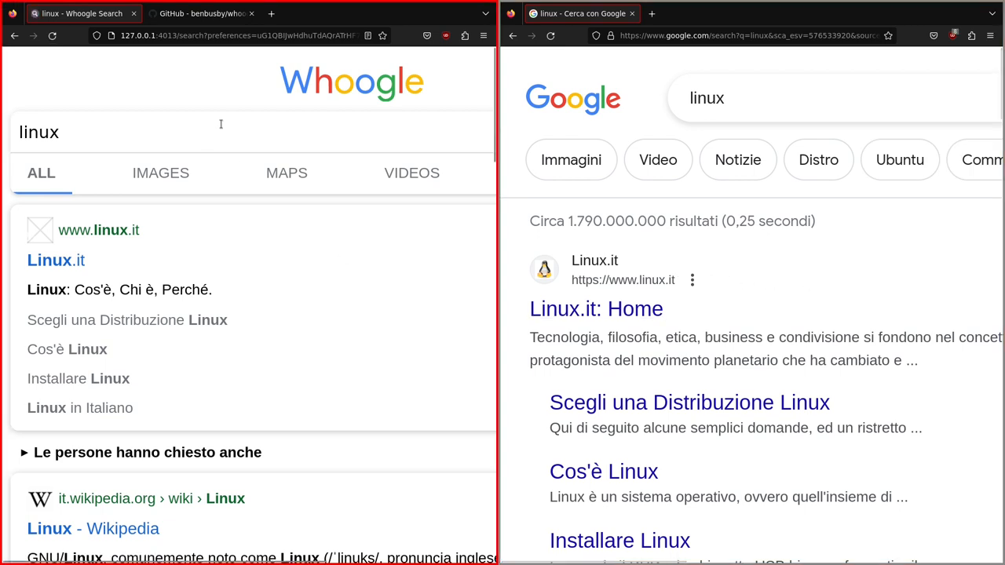
{"action": "mouse_move", "coordinate": [303, 296]}
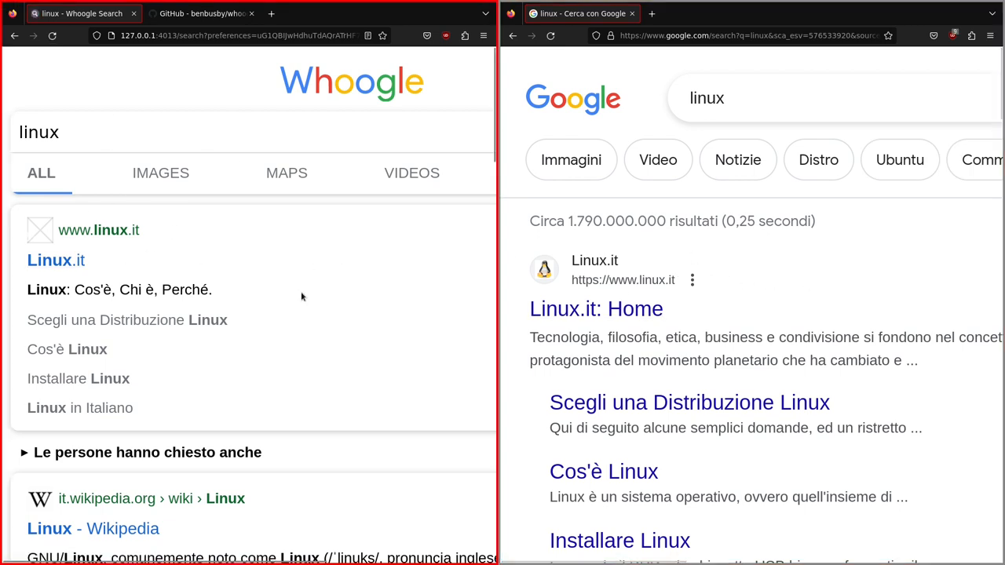
{"action": "mouse_move", "coordinate": [365, 364]}
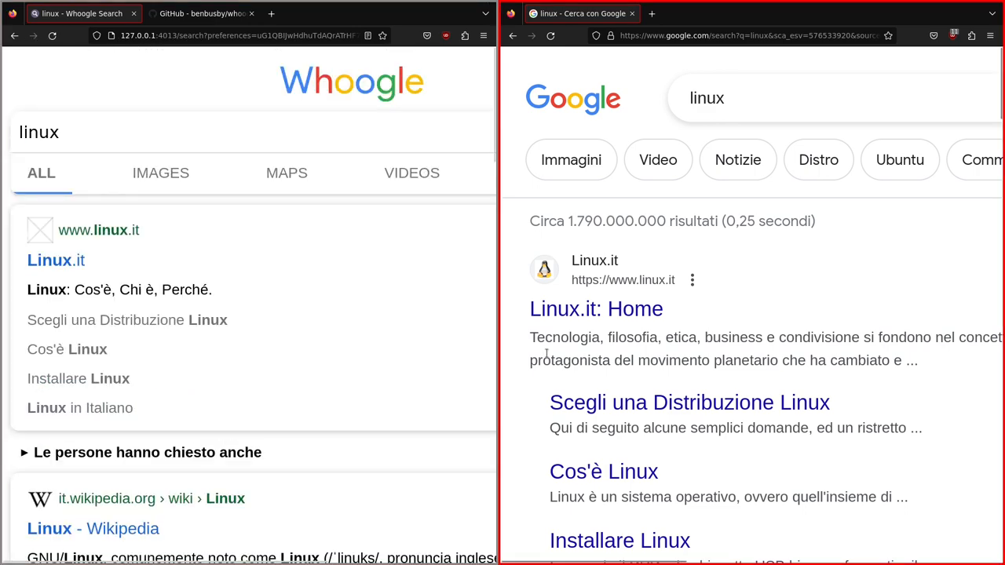
Scroll both result pages to compare Whoogle's linux results against Google's
{"action": "scroll", "scroll_direction": "down", "scroll_amount": 3}
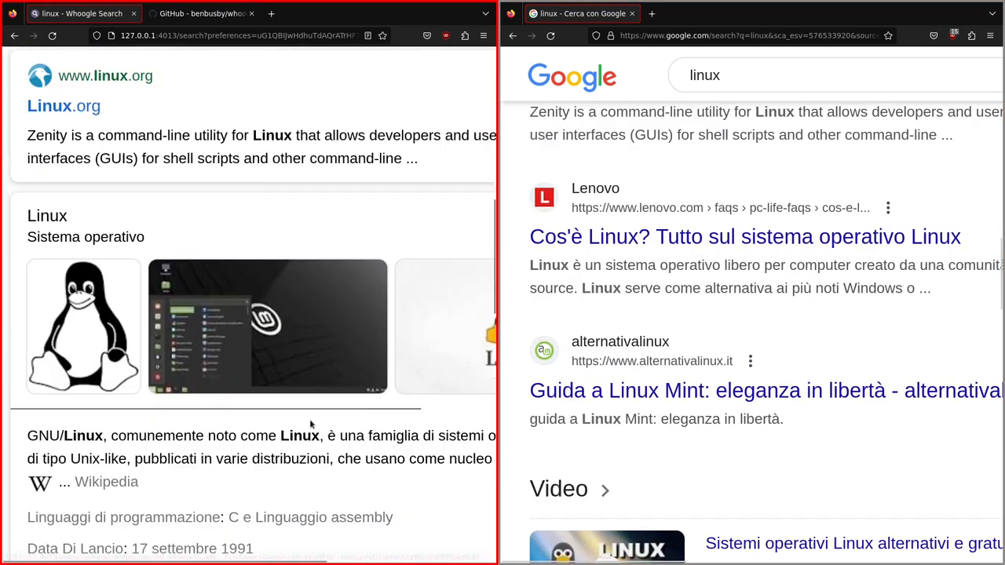
{"action": "scroll", "scroll_direction": "down", "scroll_amount": 3}
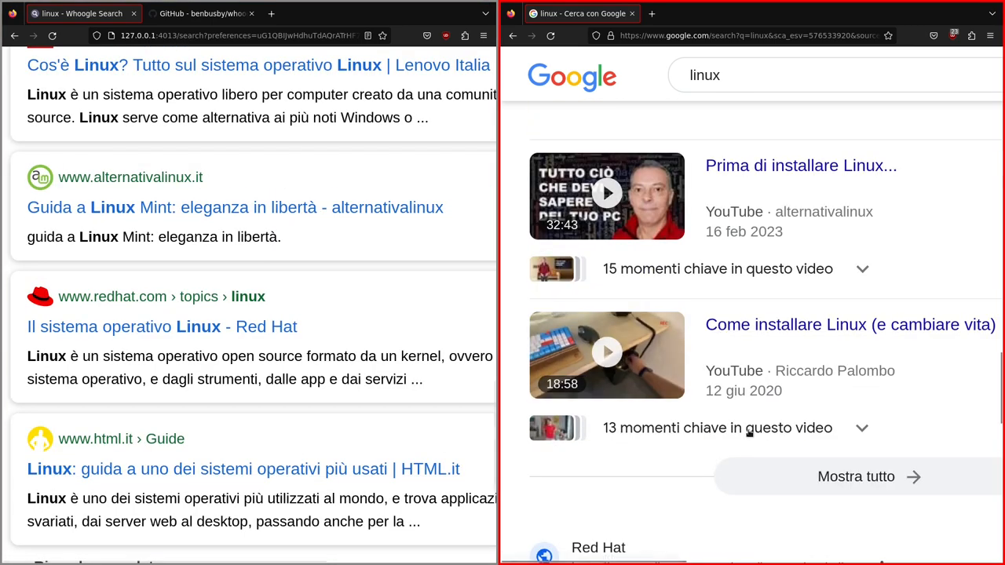
{"action": "scroll", "scroll_direction": "down", "scroll_amount": 3}
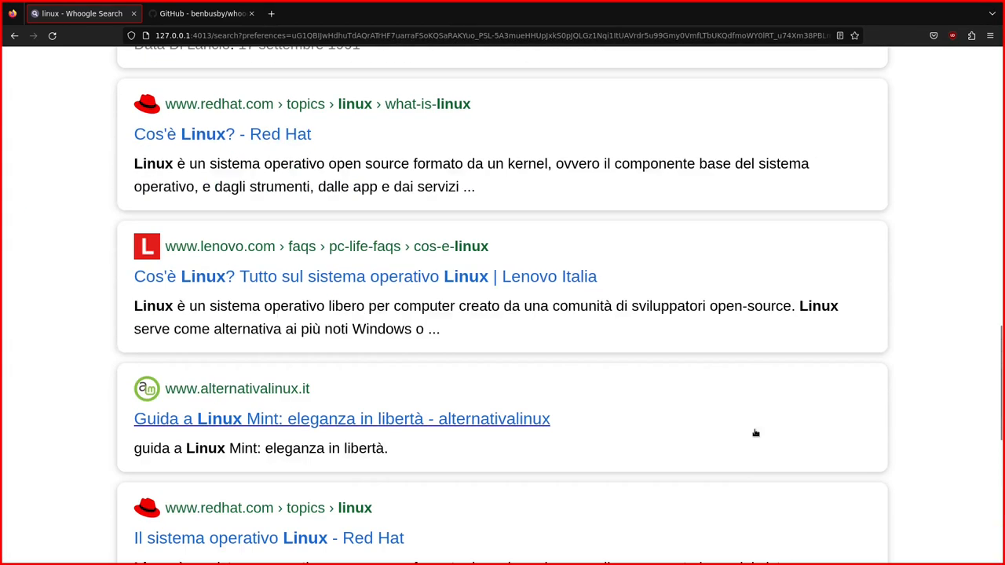
{"action": "scroll", "scroll_direction": "down", "scroll_amount": 3}
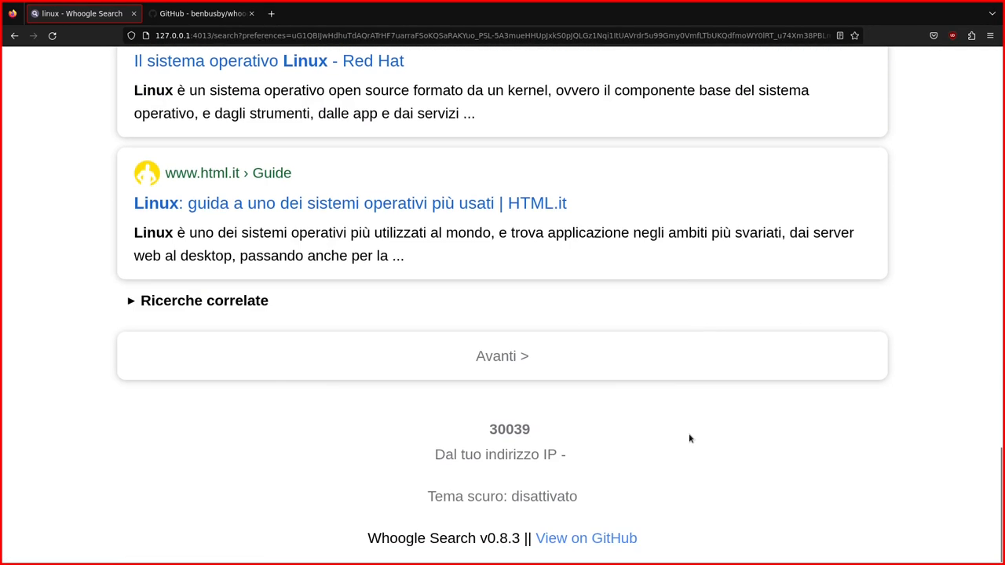
{"action": "left_click", "coordinate": [502, 356]}
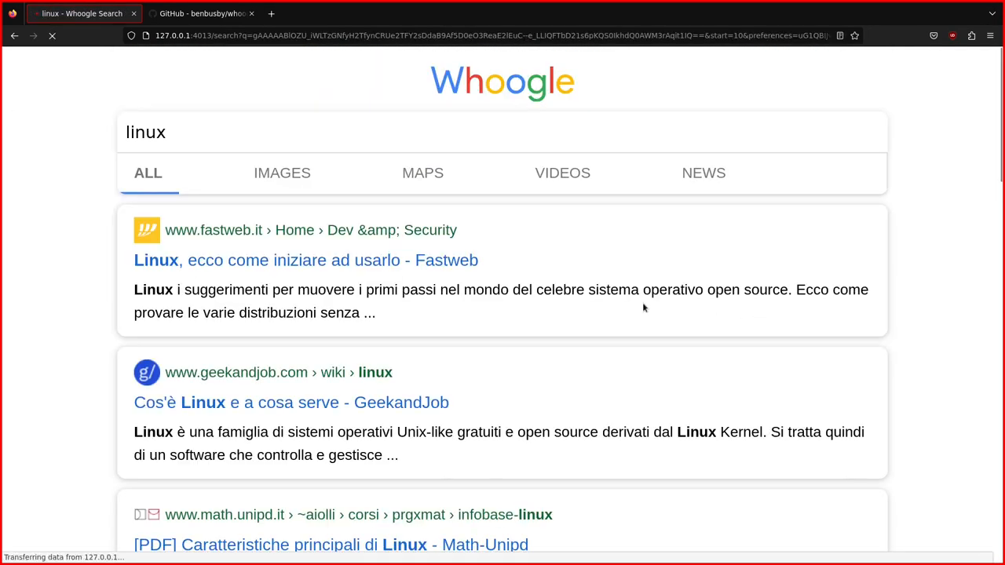
{"action": "scroll", "scroll_direction": "down", "scroll_amount": 3}
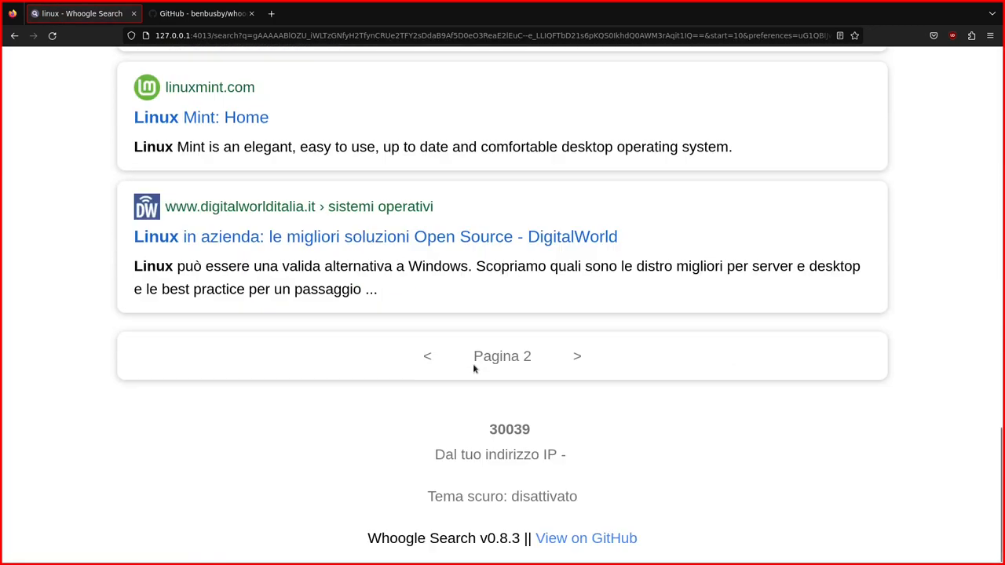
{"action": "left_click", "coordinate": [577, 356]}
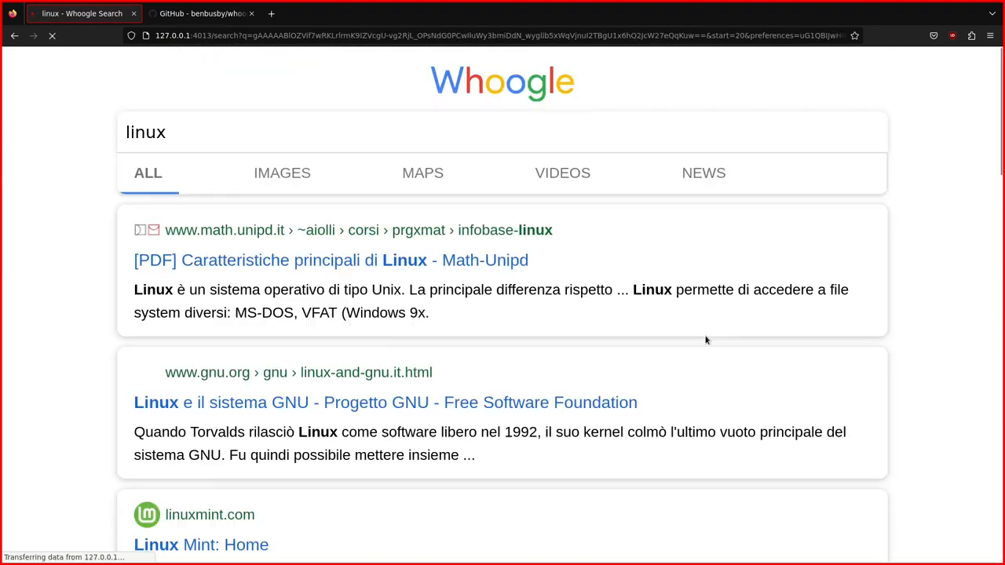
{"action": "scroll", "scroll_direction": "down", "scroll_amount": 3}
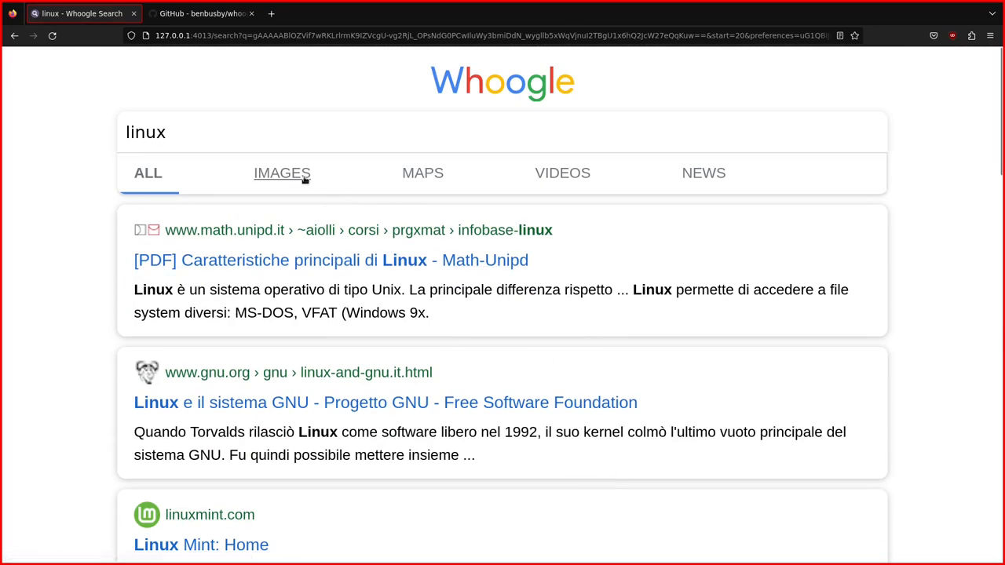
{"action": "left_click", "coordinate": [281, 173]}
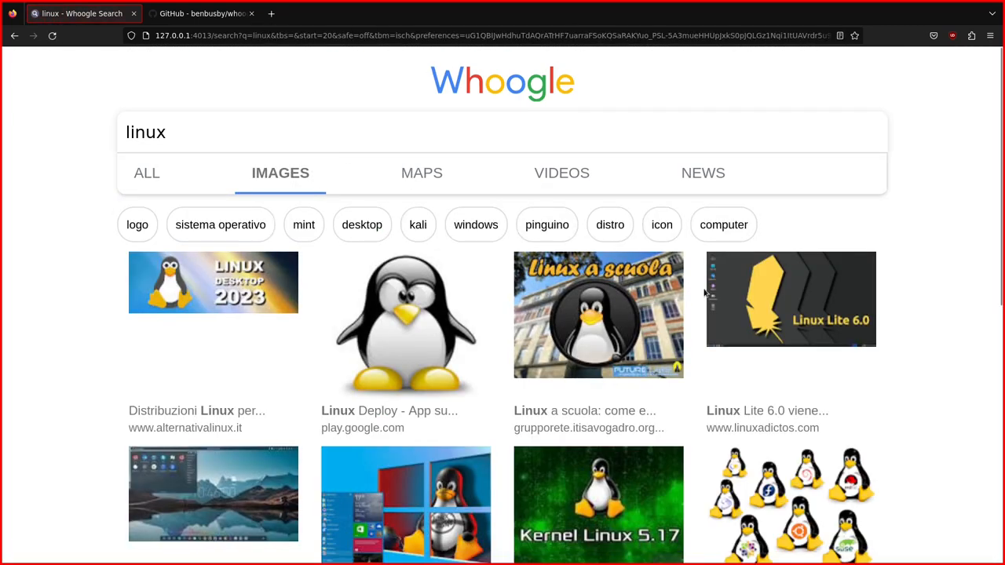
{"action": "mouse_move", "coordinate": [239, 325]}
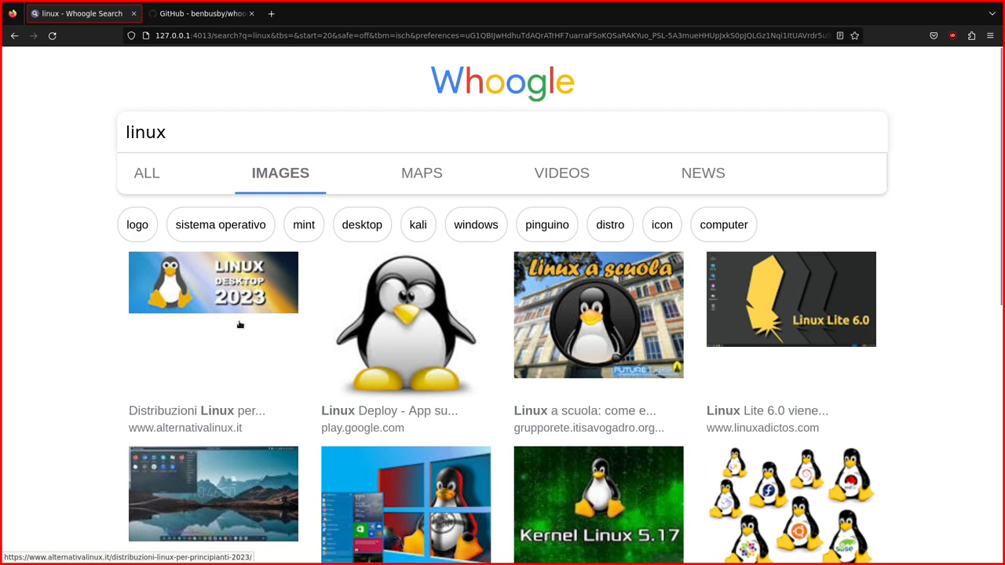
{"action": "scroll", "scroll_direction": "down", "scroll_amount": 3}
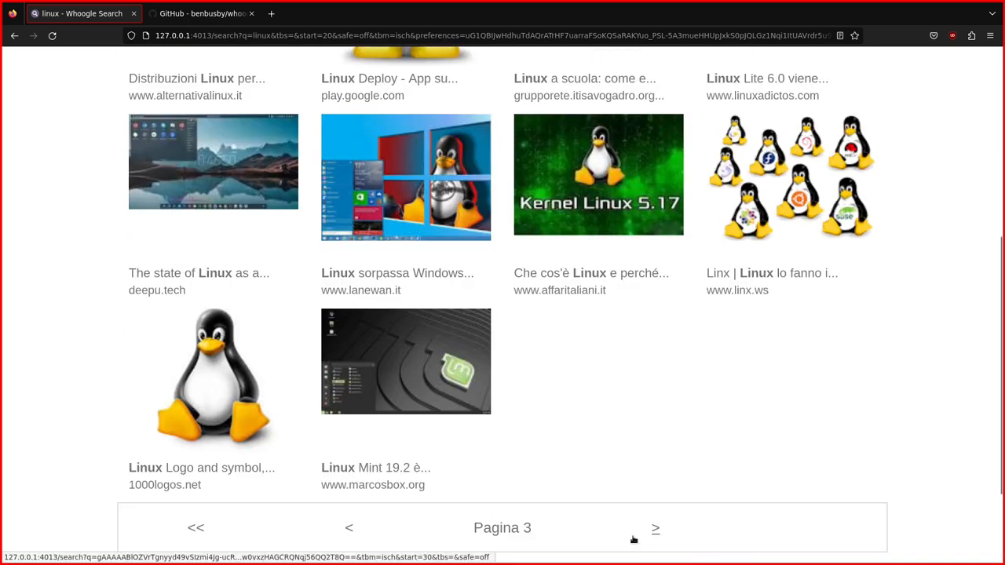
{"action": "left_click", "coordinate": [655, 528]}
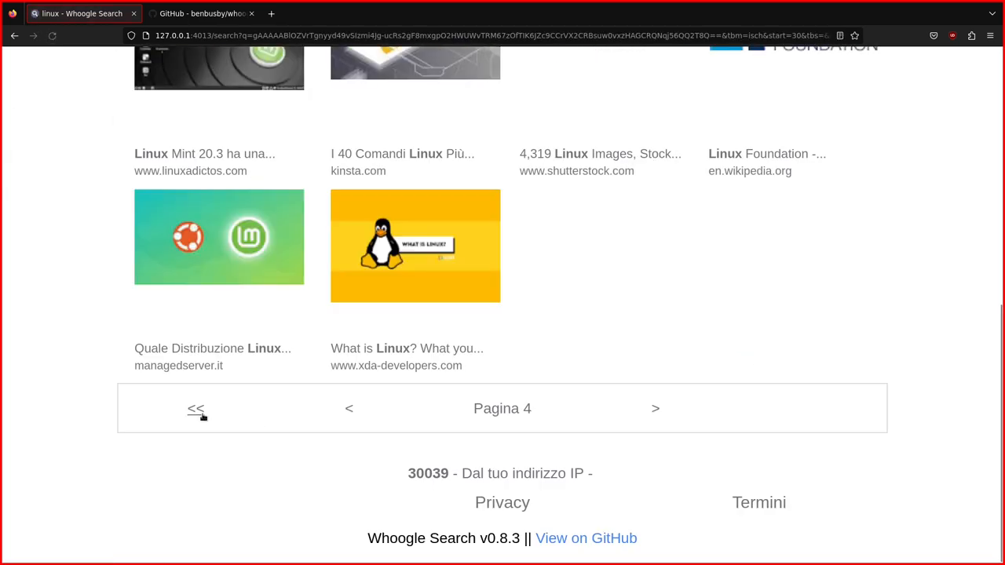
{"action": "left_click", "coordinate": [196, 408]}
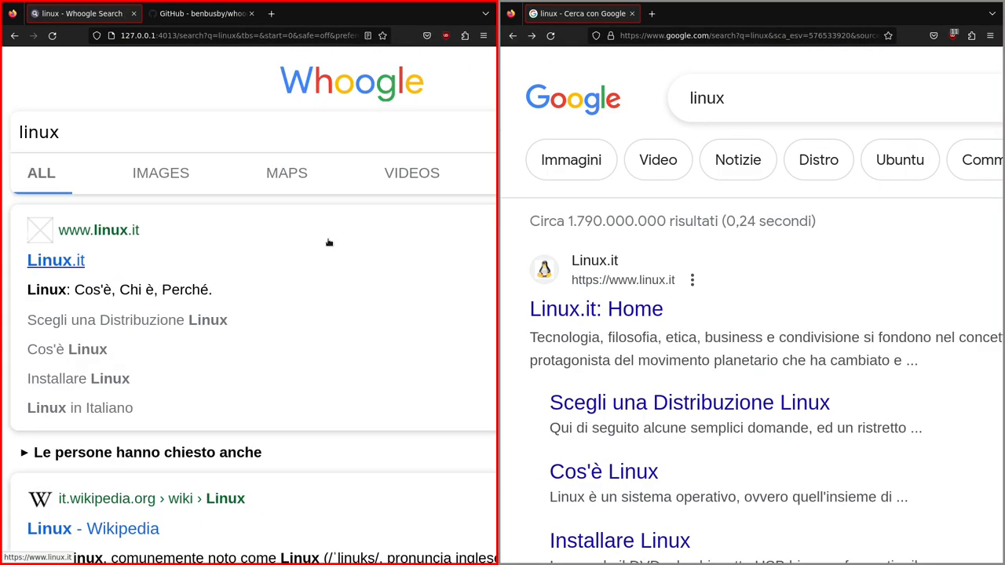
{"action": "left_click", "coordinate": [446, 35]}
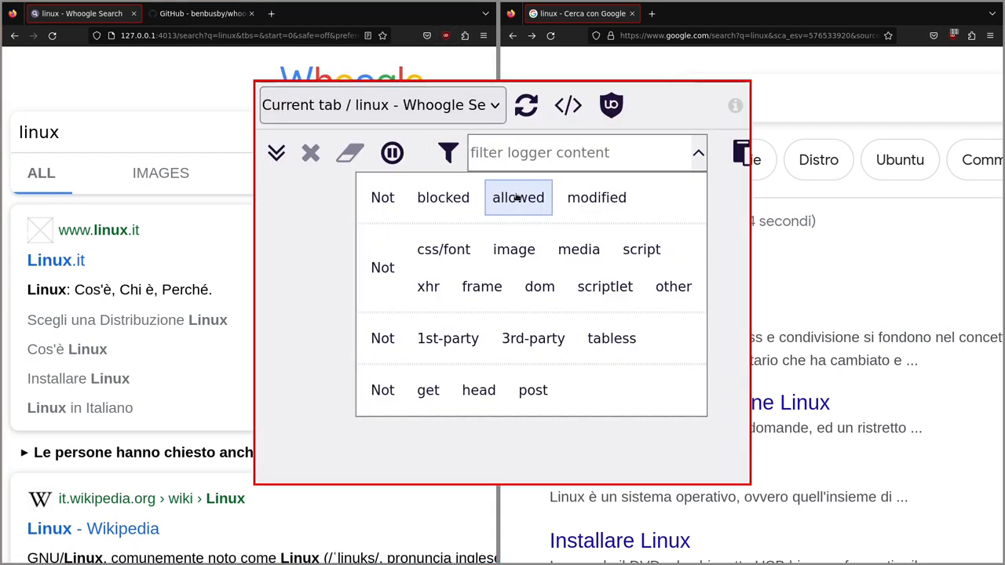
{"action": "left_click", "coordinate": [525, 104]}
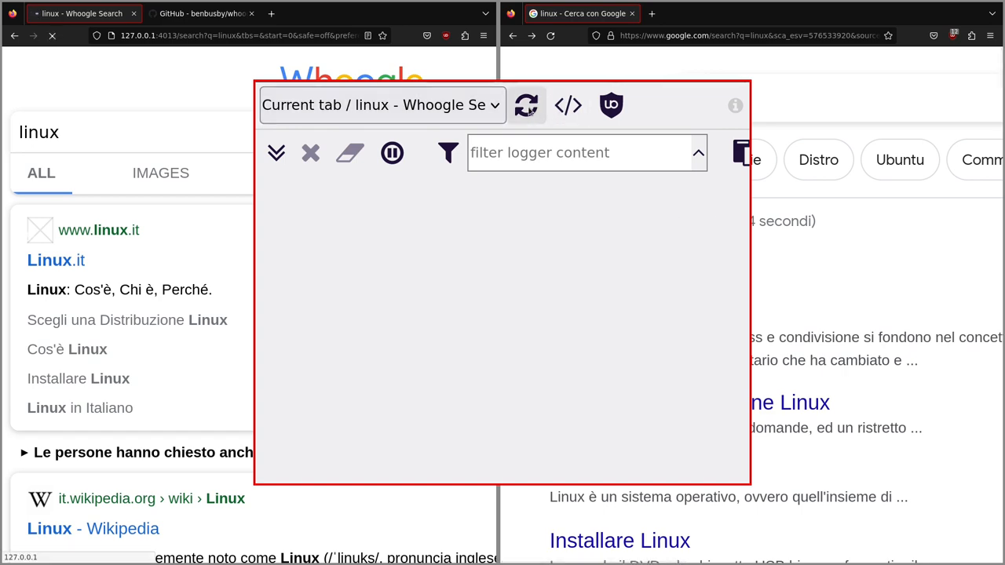
{"action": "left_click", "coordinate": [526, 105]}
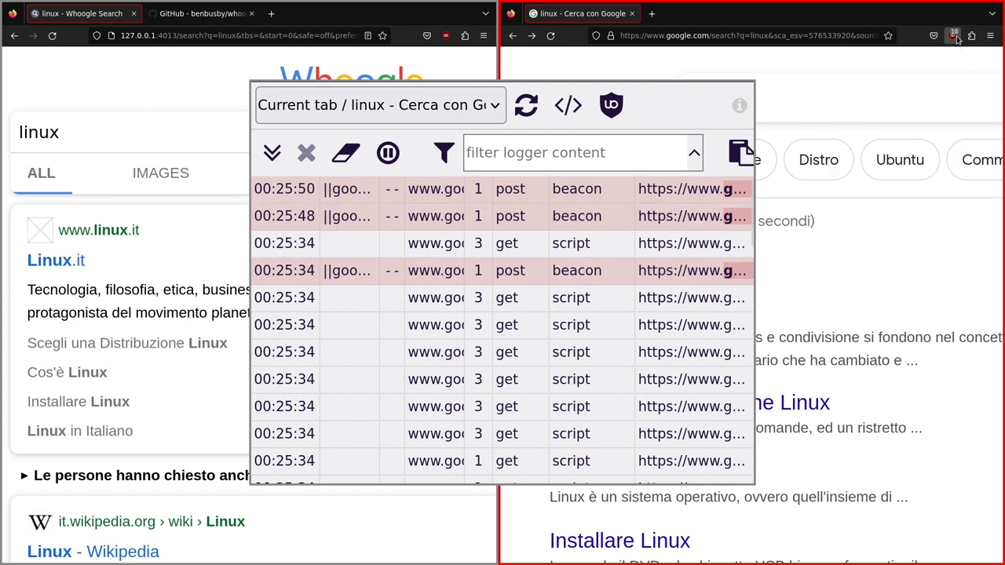
{"action": "left_click", "coordinate": [954, 35]}
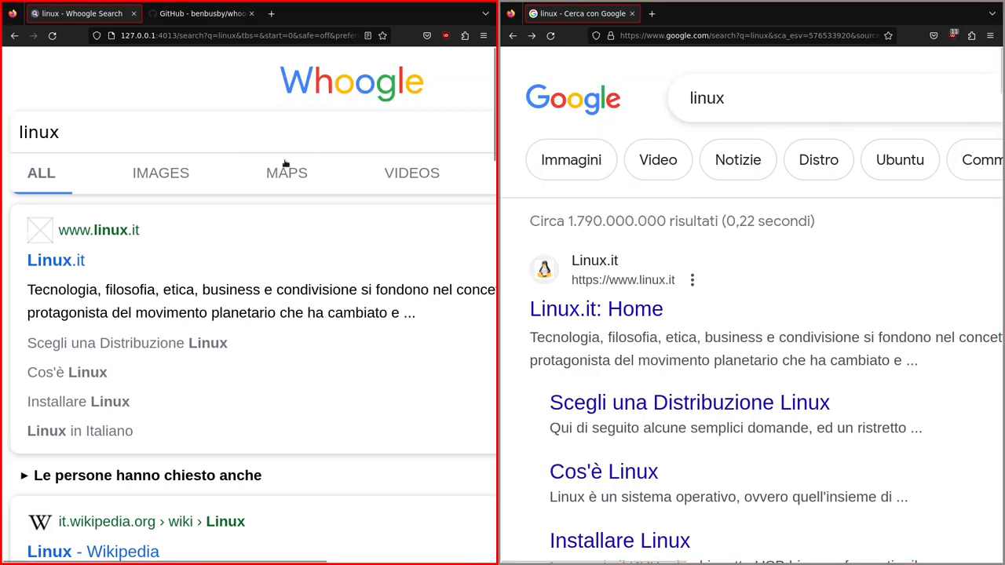
{"action": "mouse_move", "coordinate": [201, 13]}
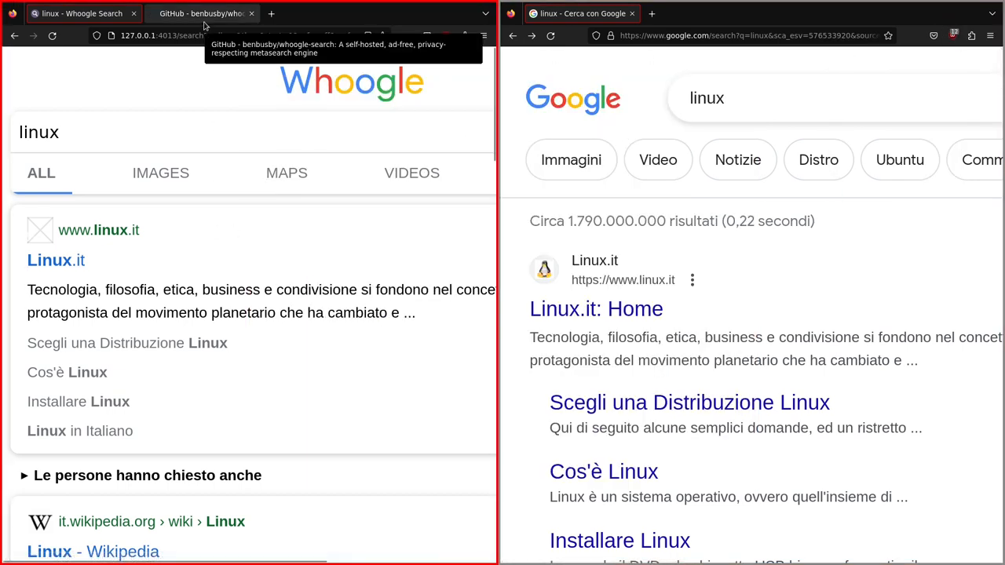
Compare Whoogle's single session cookie with Google's CONSENT and other cookies
{"action": "left_click", "coordinate": [200, 13]}
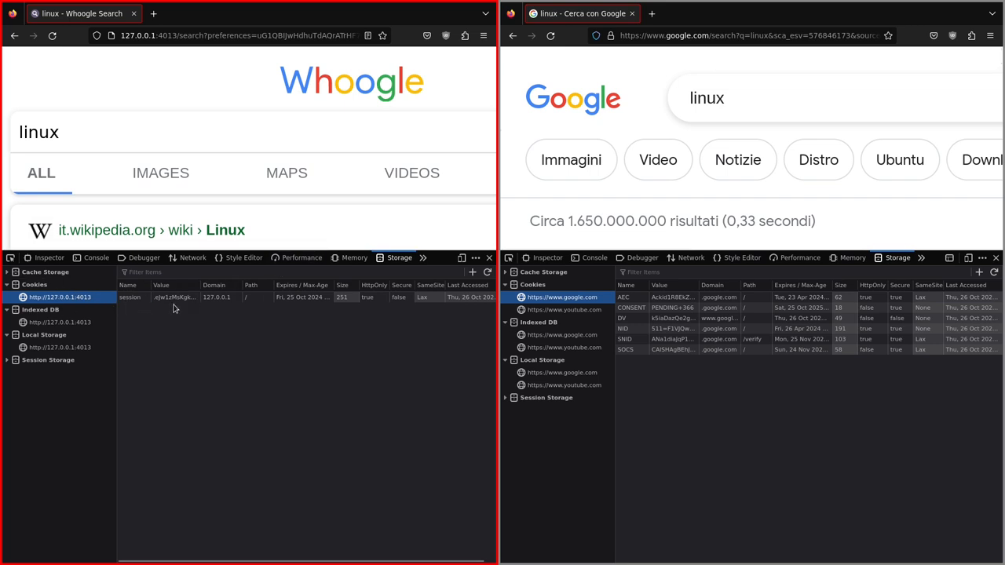
{"action": "mouse_move", "coordinate": [145, 308]}
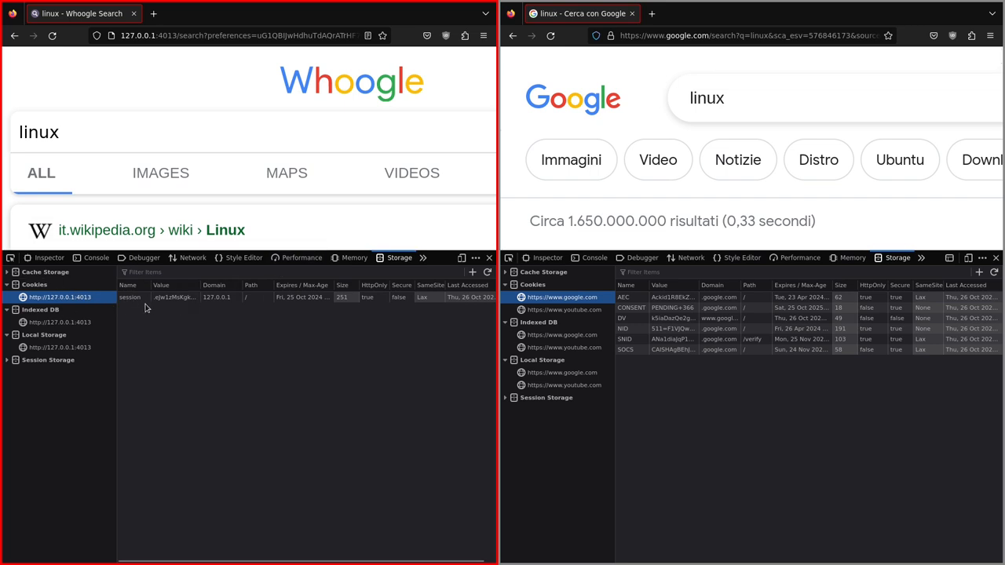
{"action": "left_click", "coordinate": [131, 297]}
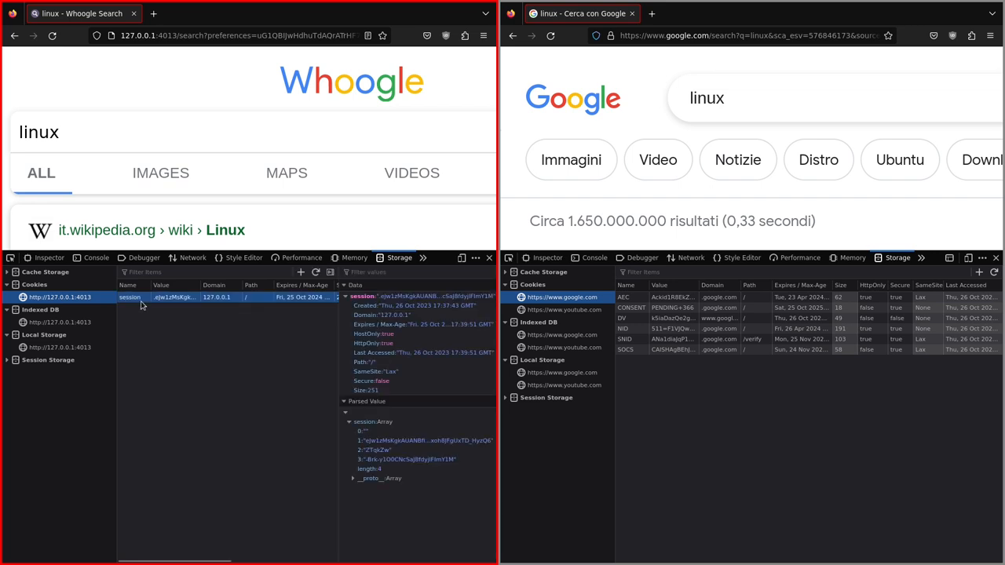
{"action": "mouse_move", "coordinate": [660, 305]}
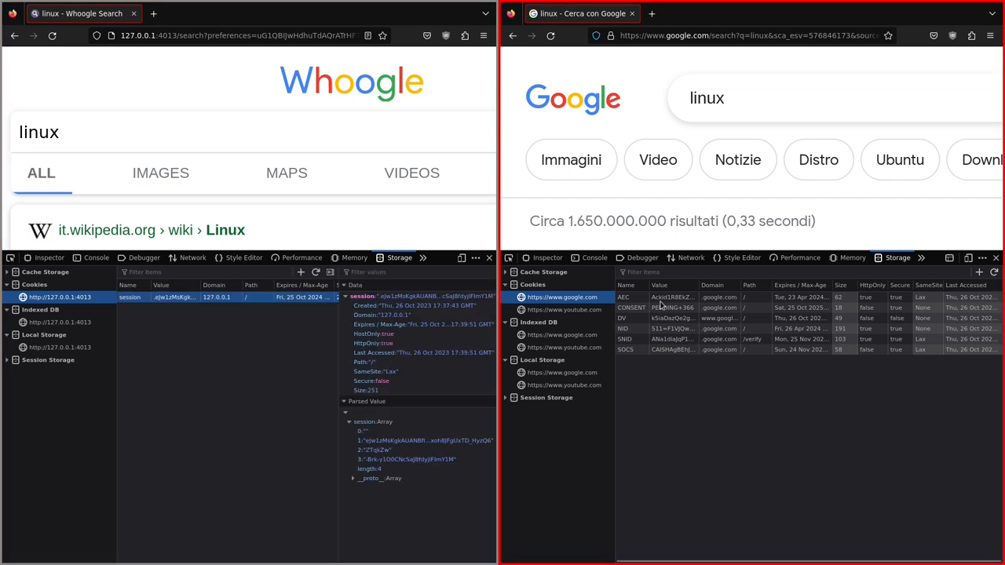
{"action": "left_click", "coordinate": [632, 307]}
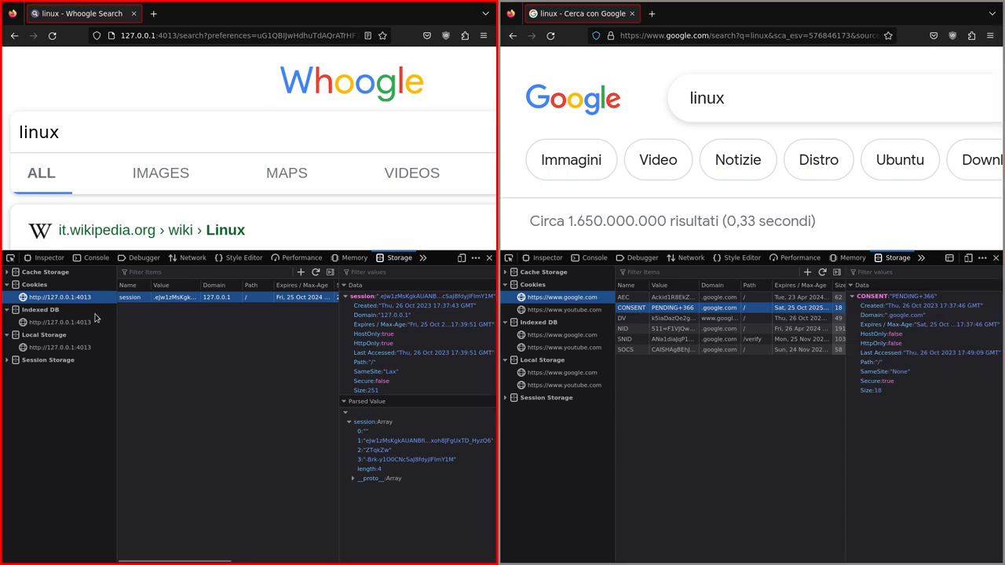
{"action": "left_click", "coordinate": [59, 322]}
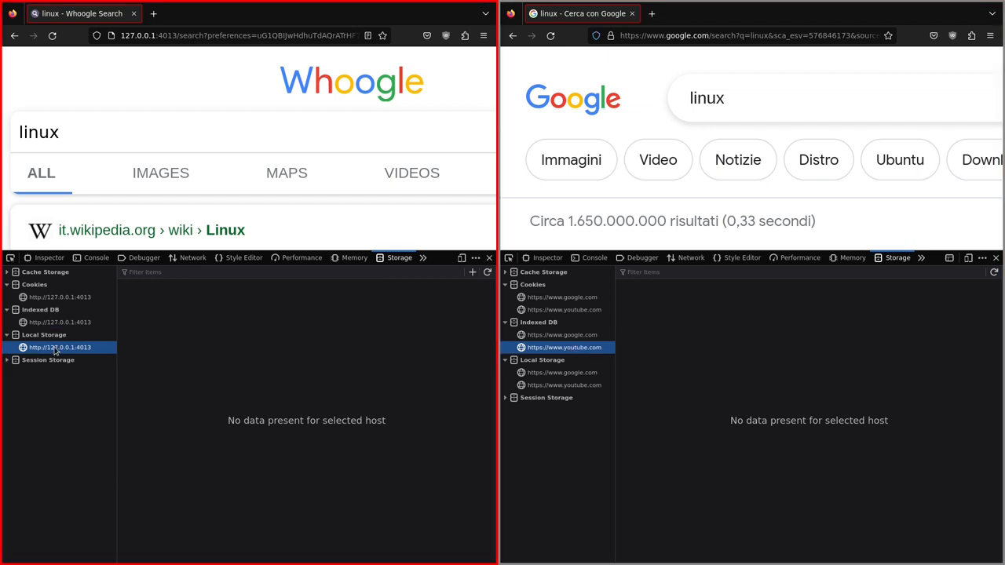
Compare Google's local and session storage entries with Whoogle's empty storage and cache
{"action": "left_click", "coordinate": [561, 372]}
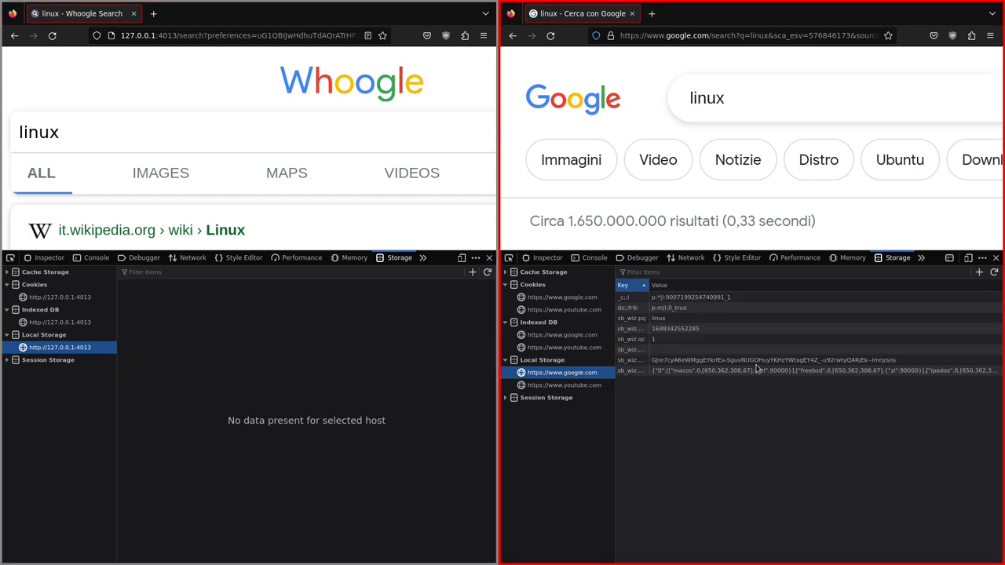
{"action": "mouse_move", "coordinate": [686, 378]}
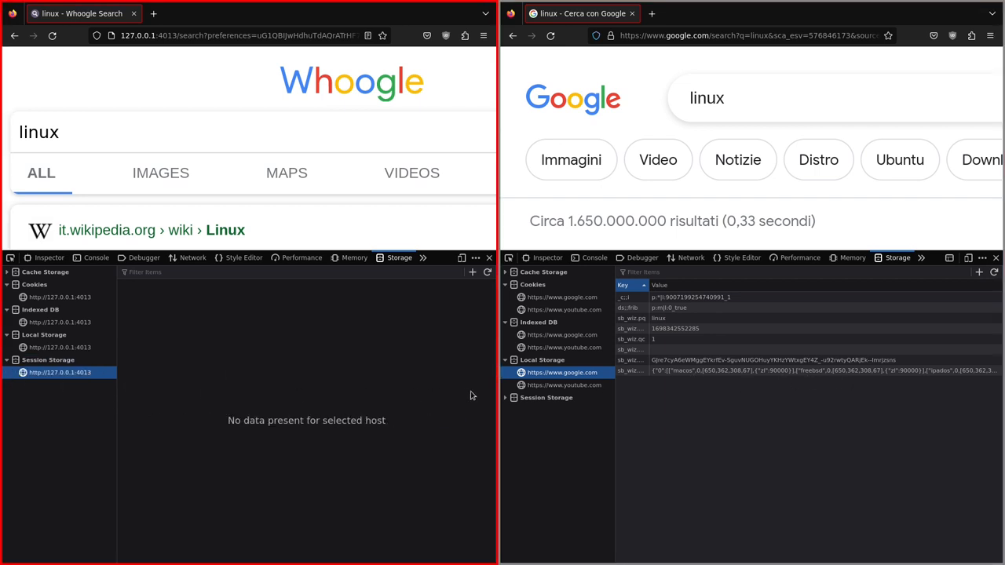
{"action": "left_click", "coordinate": [562, 410]}
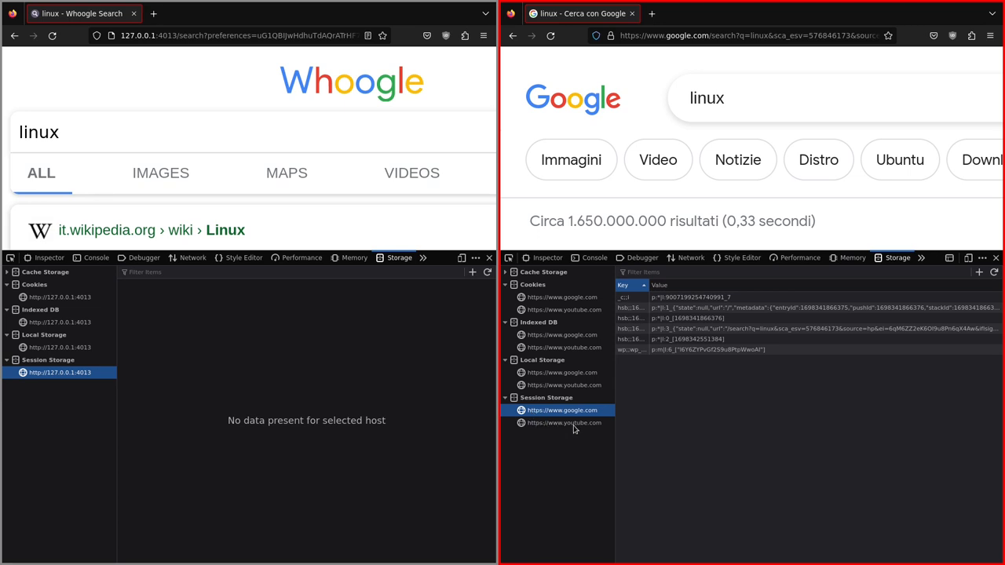
{"action": "left_click", "coordinate": [564, 297]}
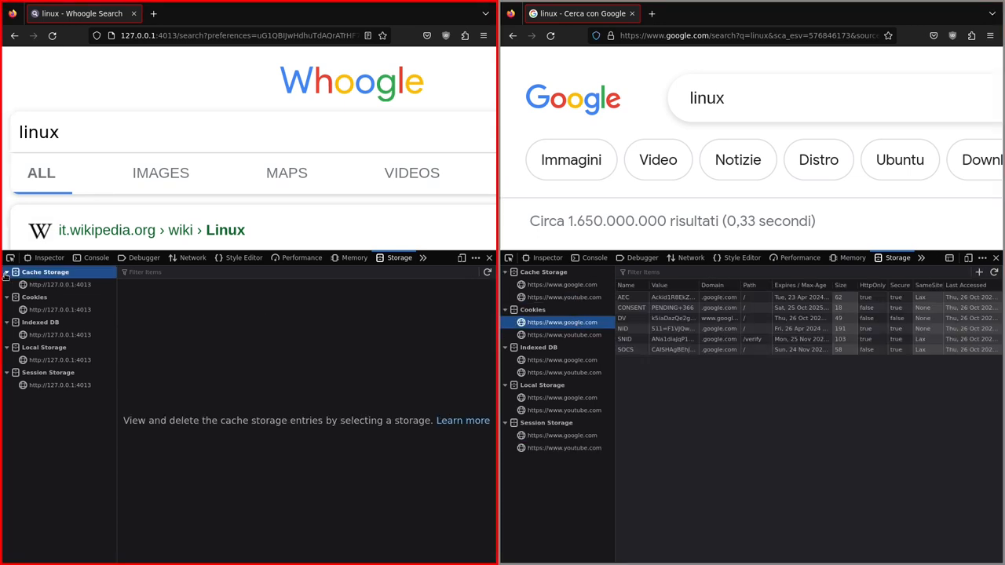
{"action": "left_click", "coordinate": [60, 310]}
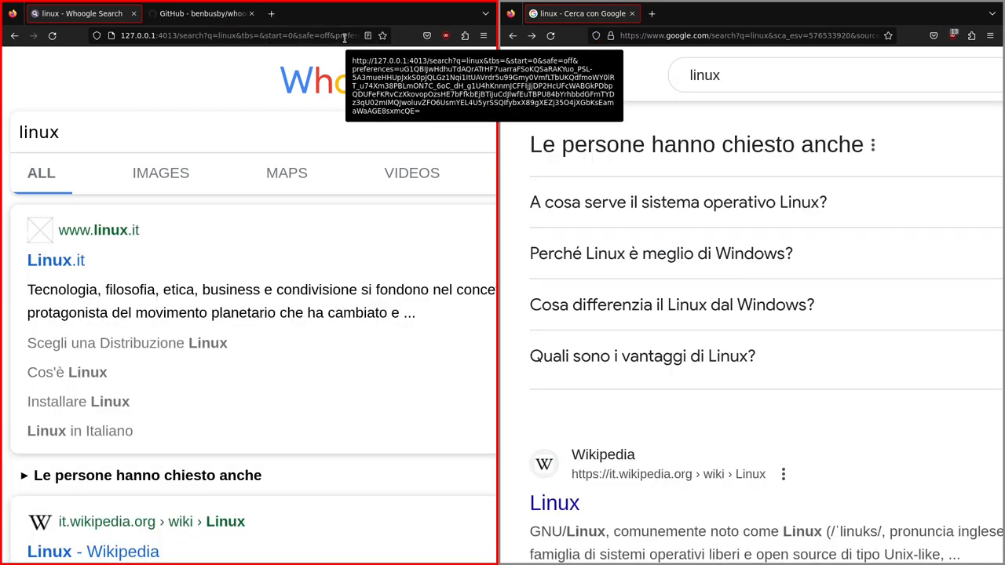
Add Whoogle Search as a Firefox search engine and make it the default
{"action": "left_click", "coordinate": [236, 35]}
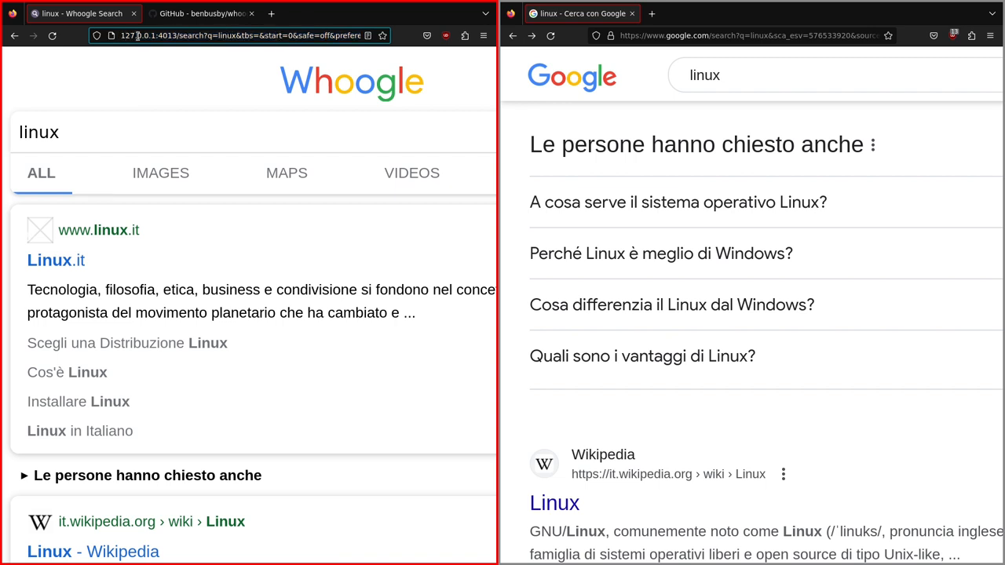
{"action": "right_click", "coordinate": [236, 35]}
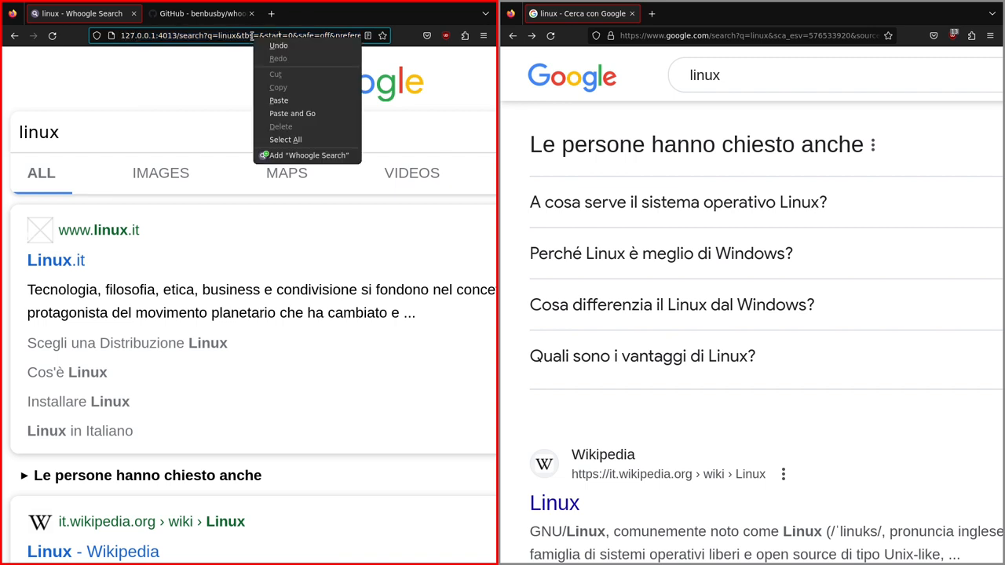
{"action": "mouse_move", "coordinate": [307, 155]}
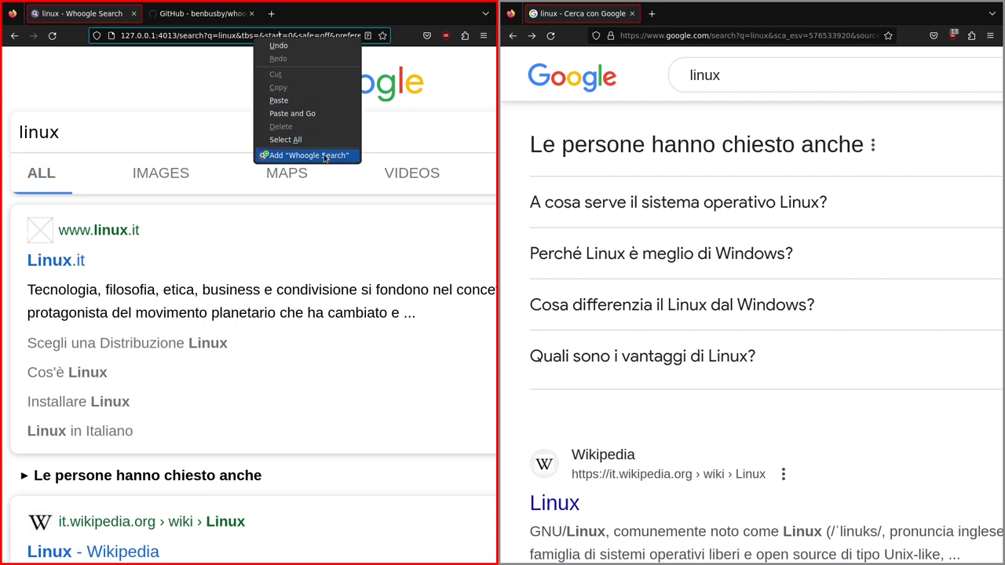
{"action": "left_click", "coordinate": [330, 160]}
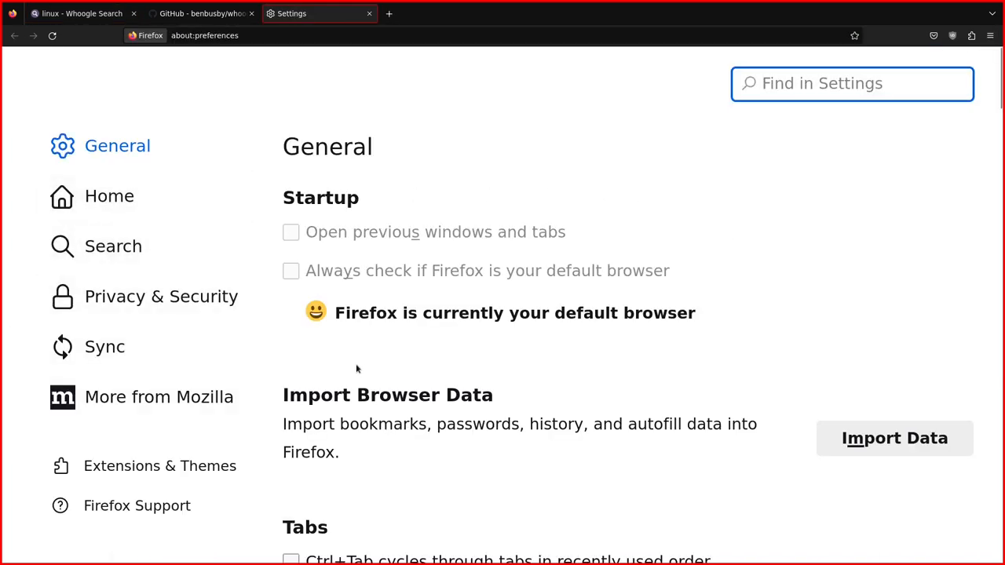
{"action": "left_click", "coordinate": [113, 246]}
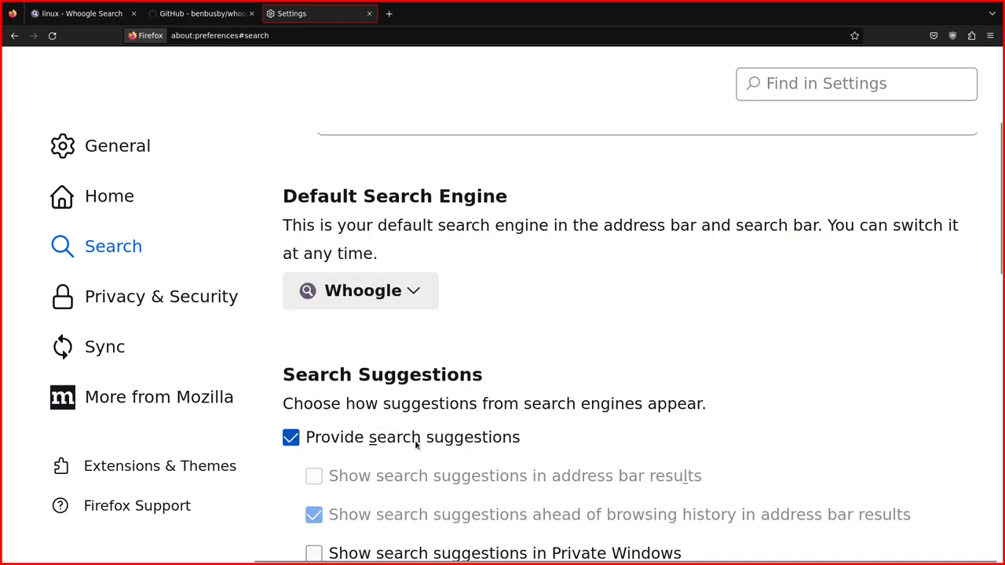
{"action": "mouse_move", "coordinate": [474, 76]}
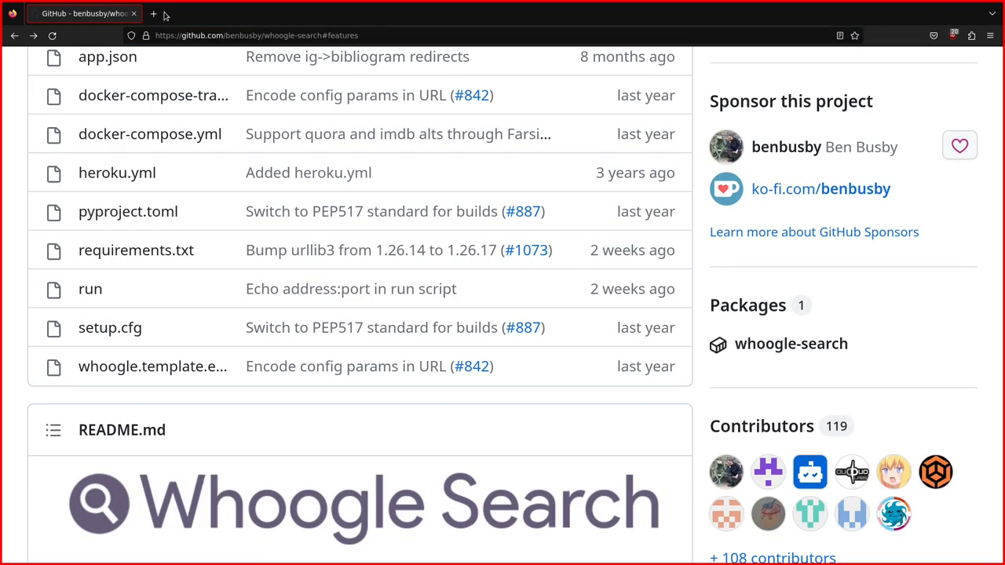
Search 'linux' from the address bar via Whoogle, then expand the home page Configuration to its country list
{"action": "type", "text": "linux"}
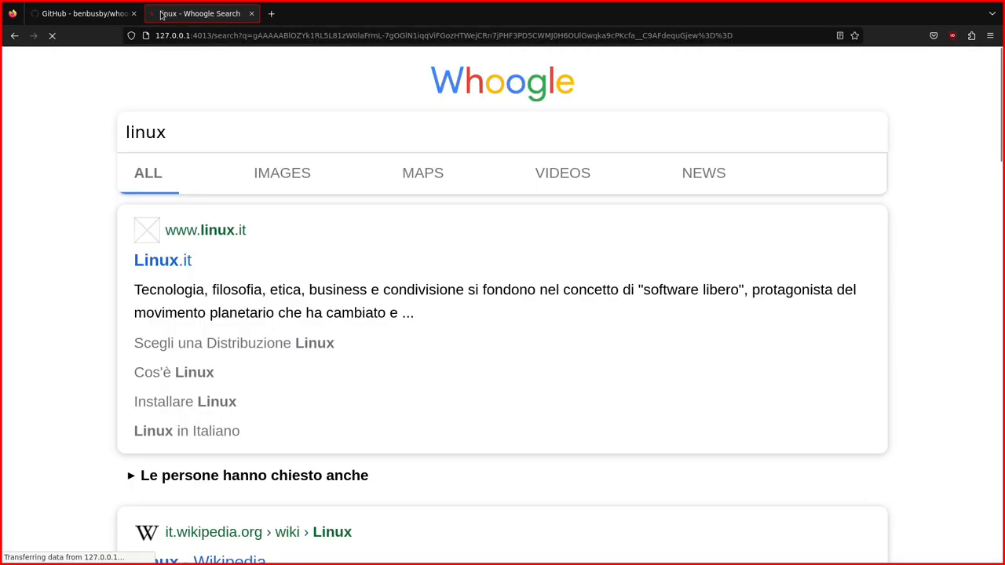
{"action": "scroll", "scroll_direction": "down", "scroll_amount": 3}
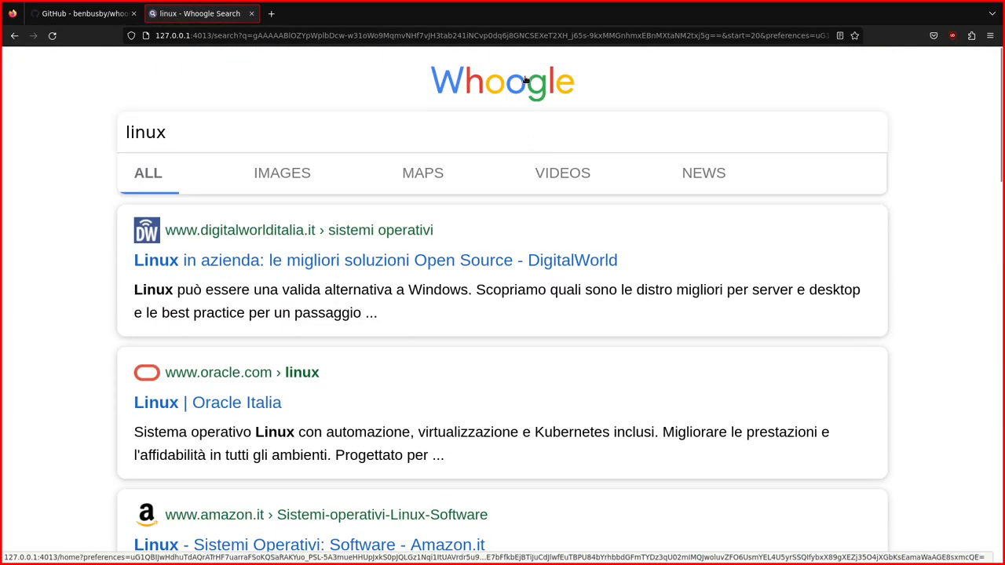
{"action": "left_click", "coordinate": [502, 81]}
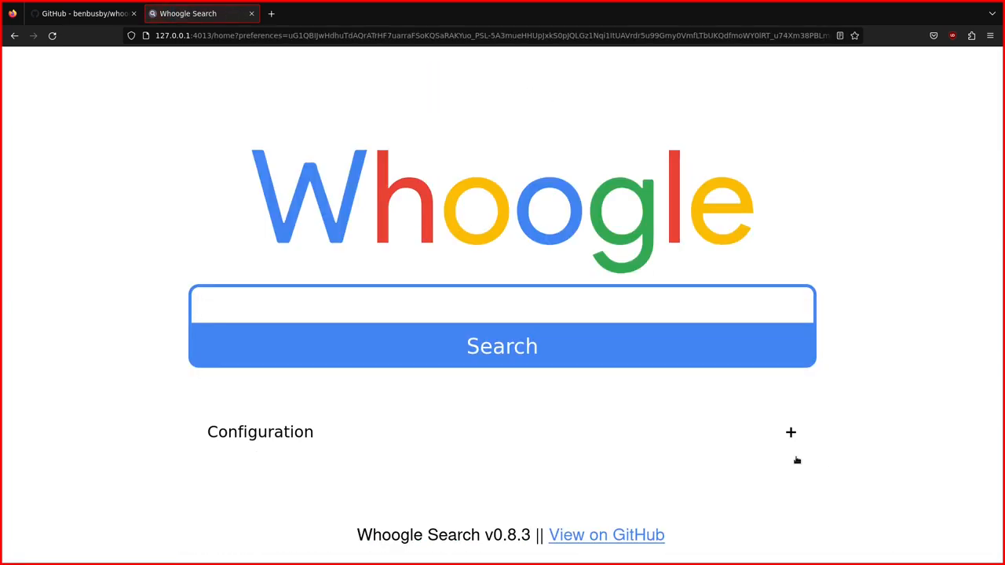
{"action": "left_click", "coordinate": [502, 306]}
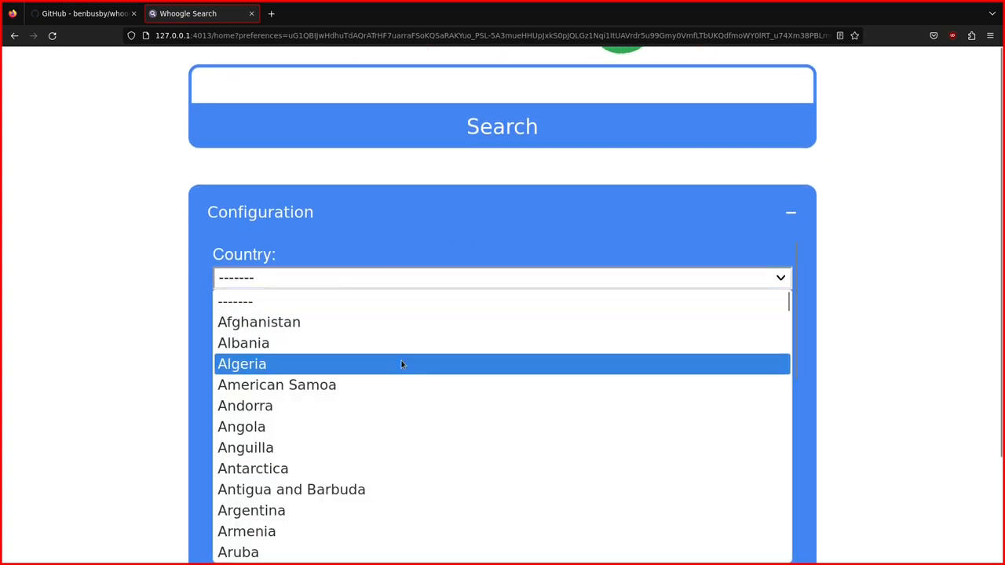
{"action": "scroll", "scroll_direction": "down", "scroll_amount": 3}
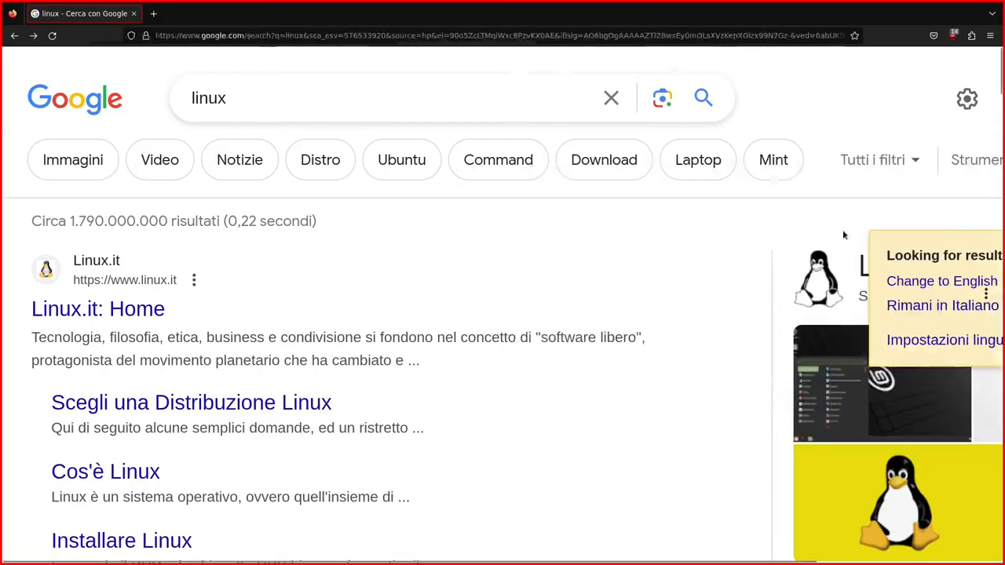
Check Google's time-range filter, then review Whoogle's Theme choices and keep System
{"action": "left_click", "coordinate": [871, 159]}
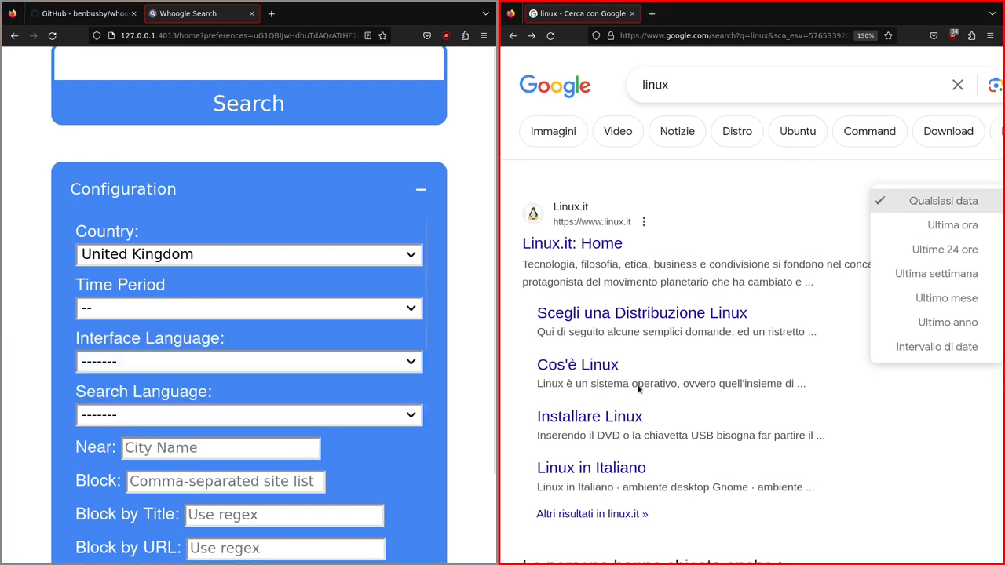
{"action": "mouse_move", "coordinate": [952, 404]}
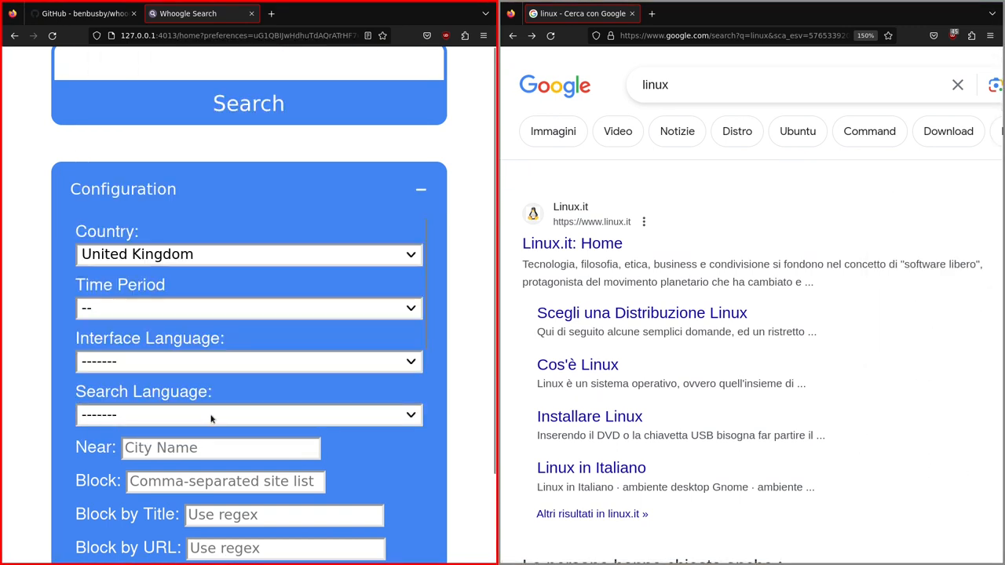
{"action": "left_click", "coordinate": [248, 355]}
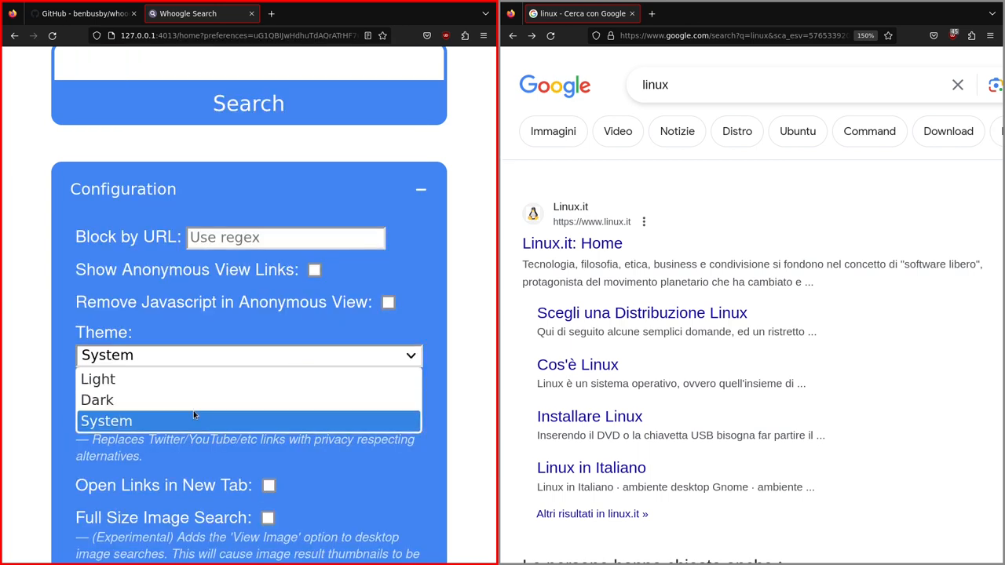
{"action": "left_click", "coordinate": [106, 421]}
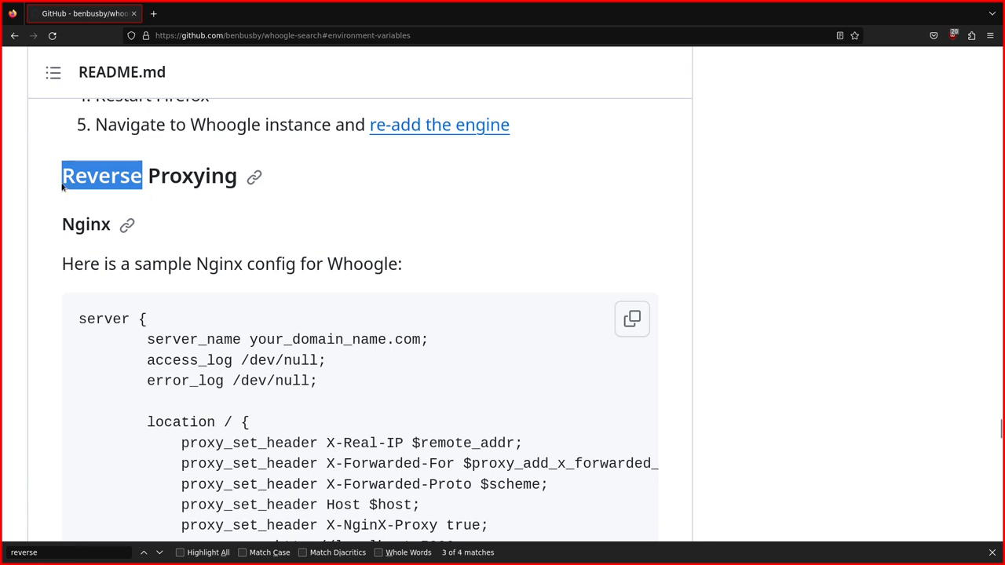
{"action": "mouse_move", "coordinate": [371, 214]}
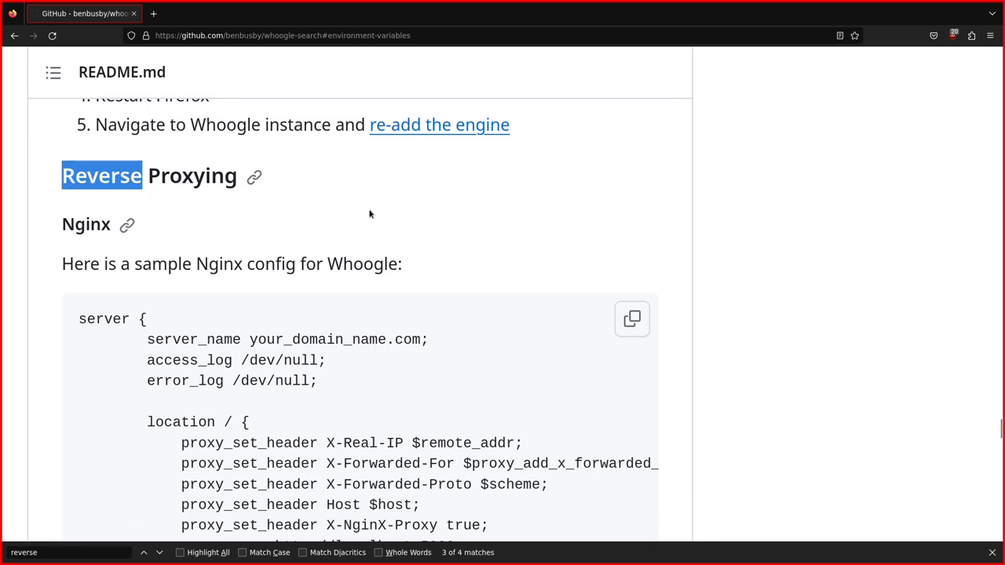
{"action": "mouse_move", "coordinate": [294, 222]}
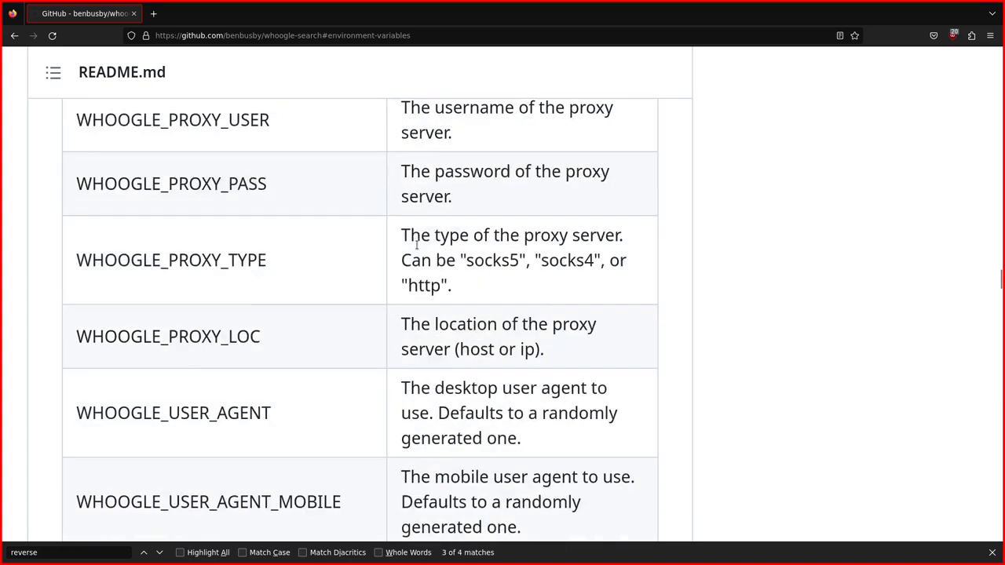
Jump to the README's Reverse Proxying section showing the sample Nginx config
{"action": "left_click", "coordinate": [143, 552]}
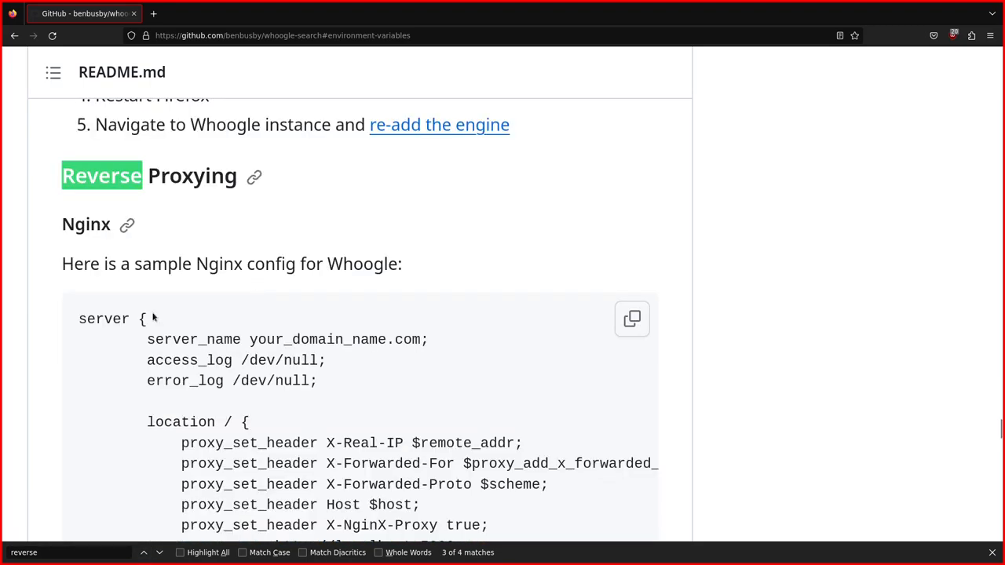
{"action": "scroll", "scroll_direction": "down", "scroll_amount": 3}
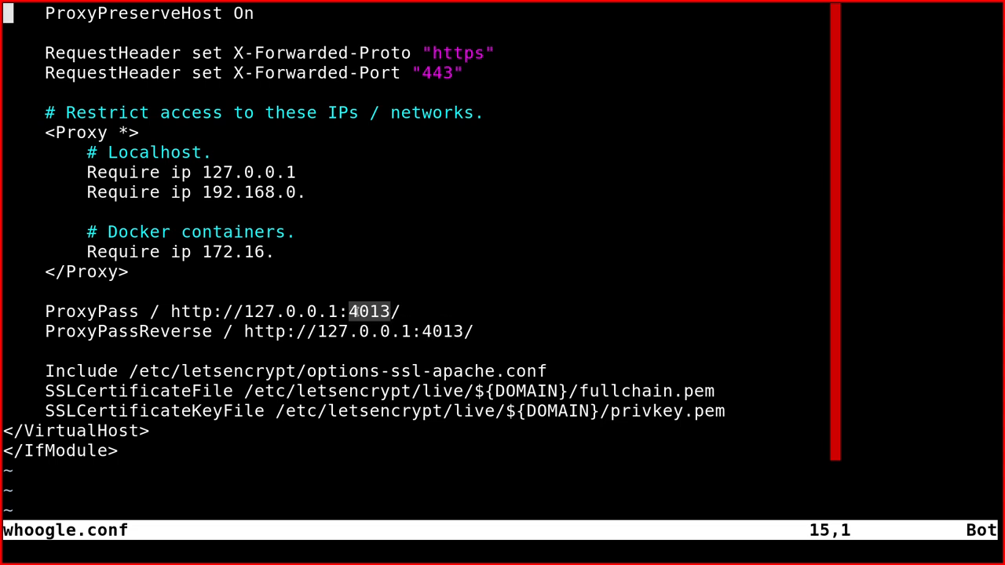
{"action": "mouse_move", "coordinate": [489, 291]}
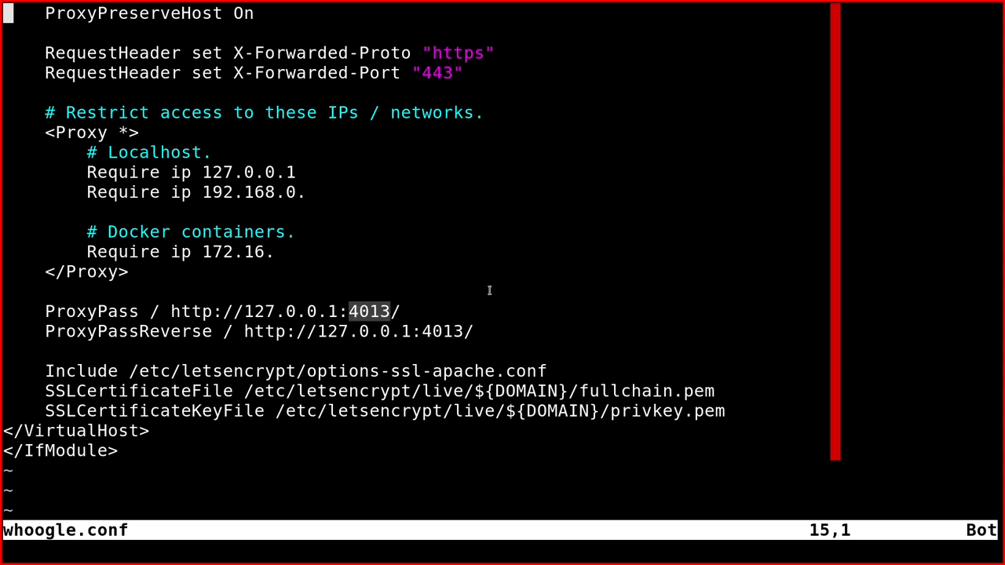
Read whoogle.conf from the top, covering the VirtualHost forwarding to 127.0.0.1:4013 and Let's Encrypt certificates
{"action": "key", "text": "gg"}
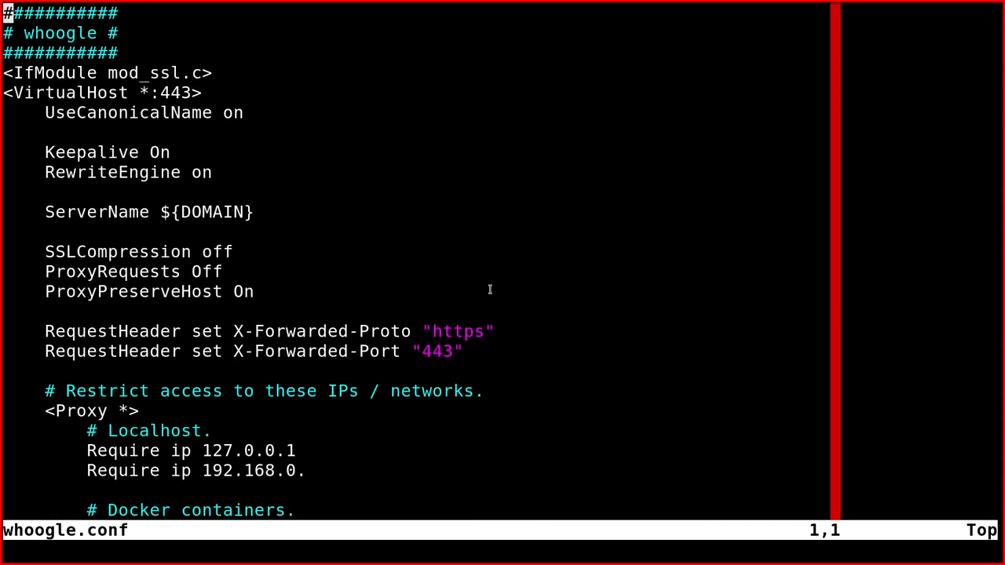
{"action": "mouse_move", "coordinate": [482, 347]}
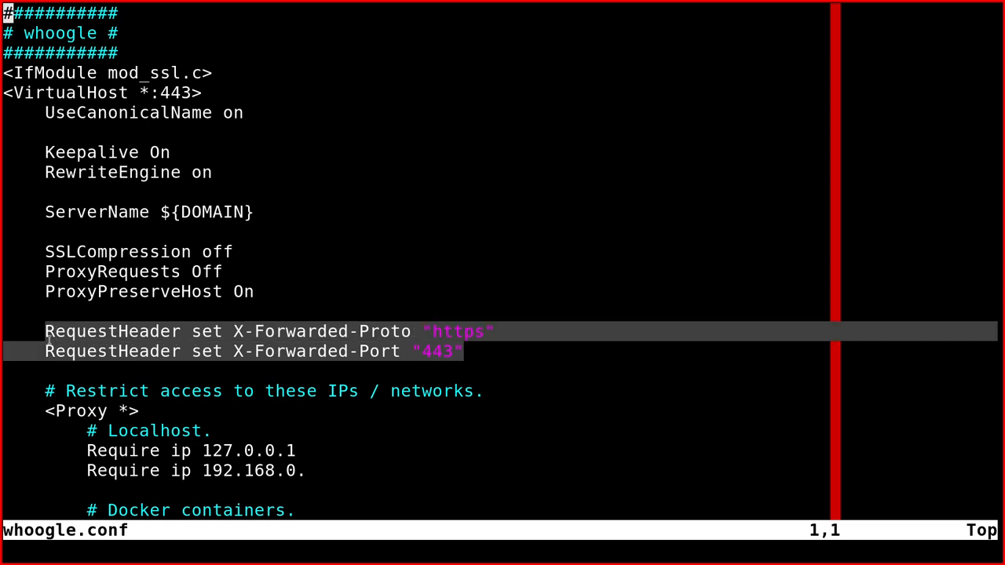
{"action": "mouse_move", "coordinate": [152, 240]}
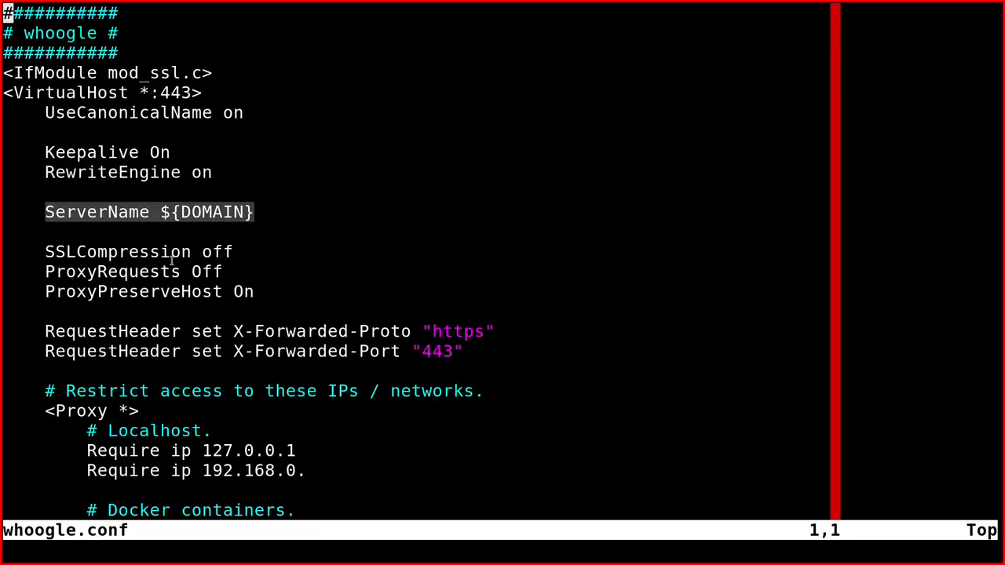
{"action": "scroll", "scroll_direction": "down", "scroll_amount": 3}
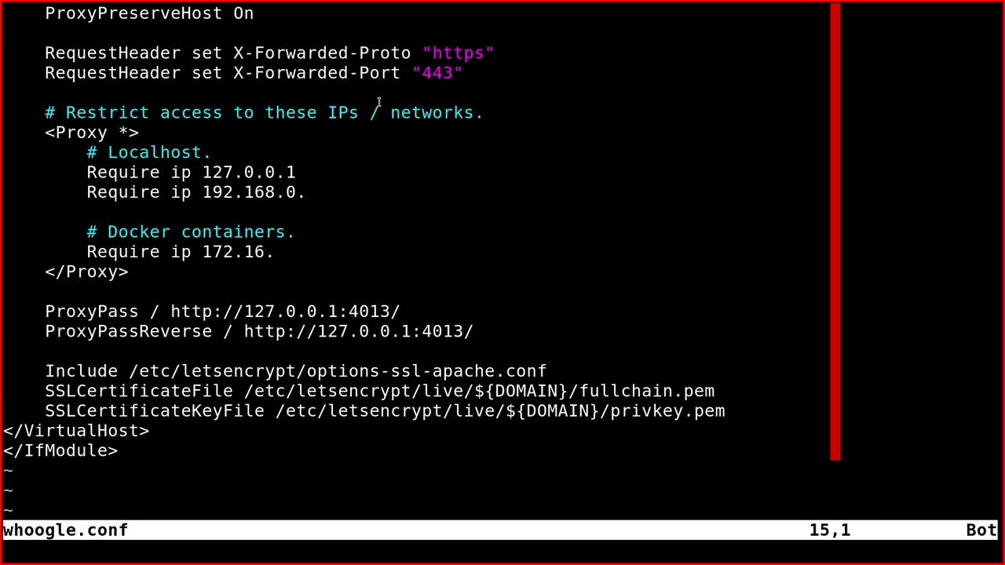
{"action": "mouse_move", "coordinate": [15, 384]}
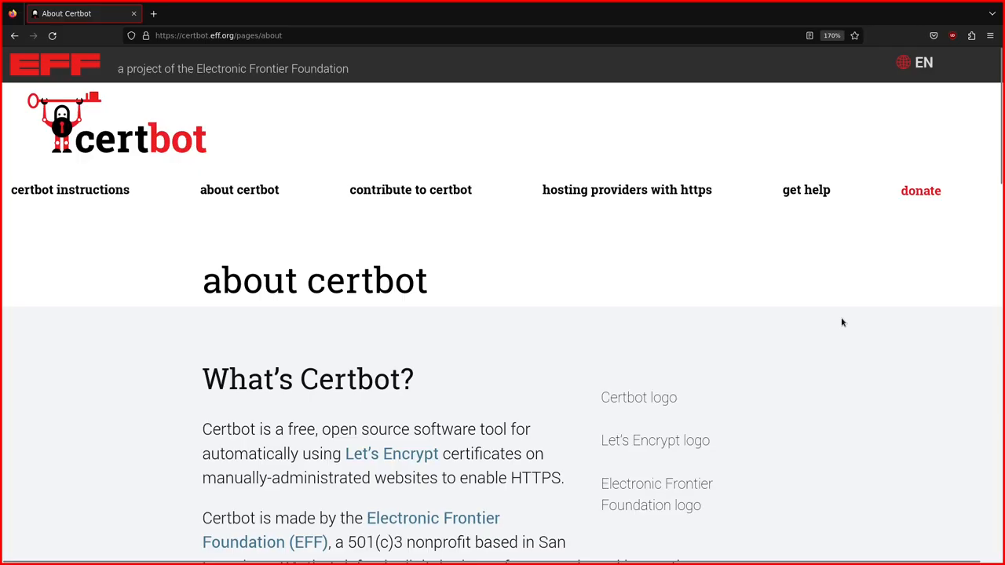
Scroll through the Certbot about page explaining what Certbot is and who makes it
{"action": "scroll", "scroll_direction": "down", "scroll_amount": 3}
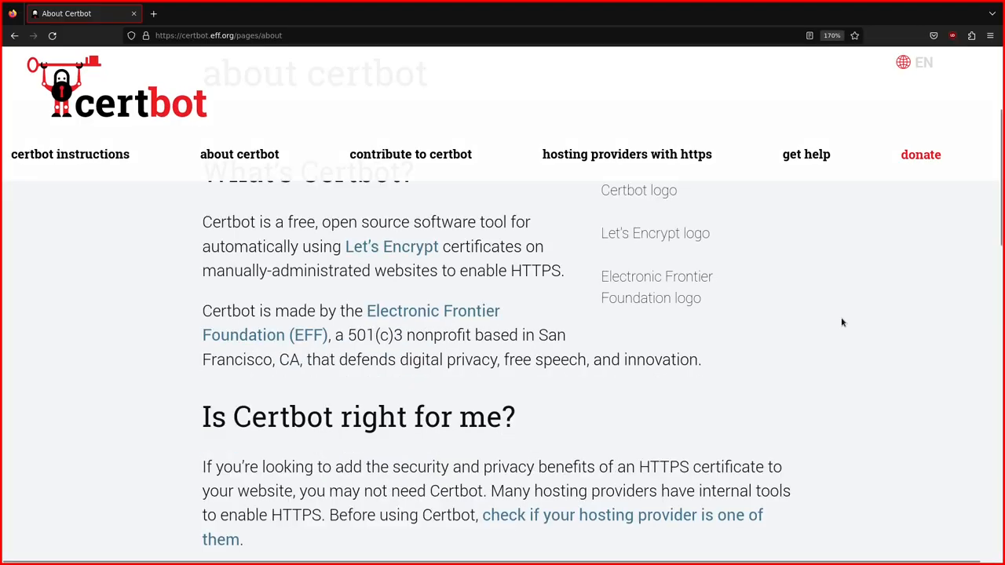
{"action": "scroll", "scroll_direction": "down", "scroll_amount": 3}
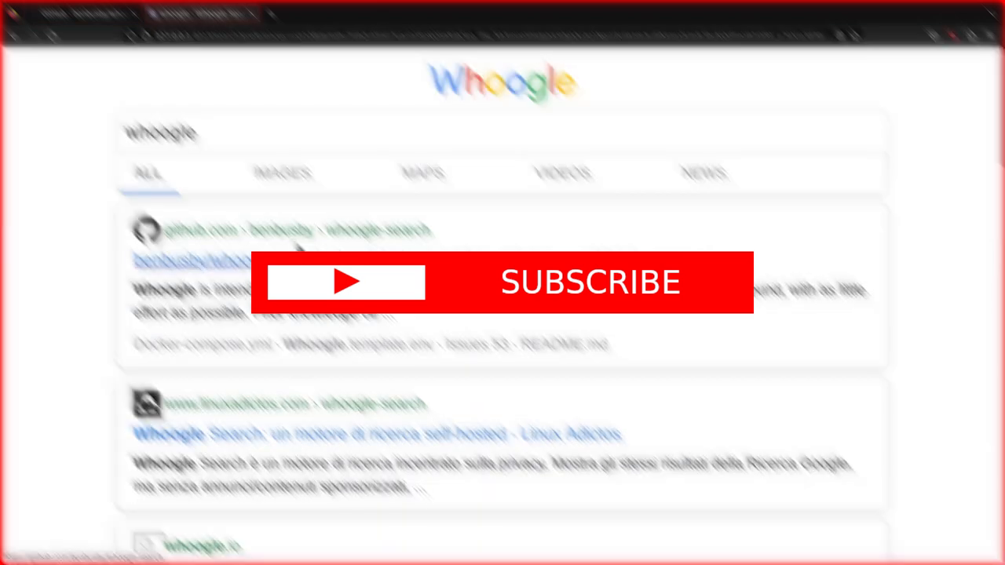
{"action": "scroll", "scroll_direction": "down", "scroll_amount": 3}
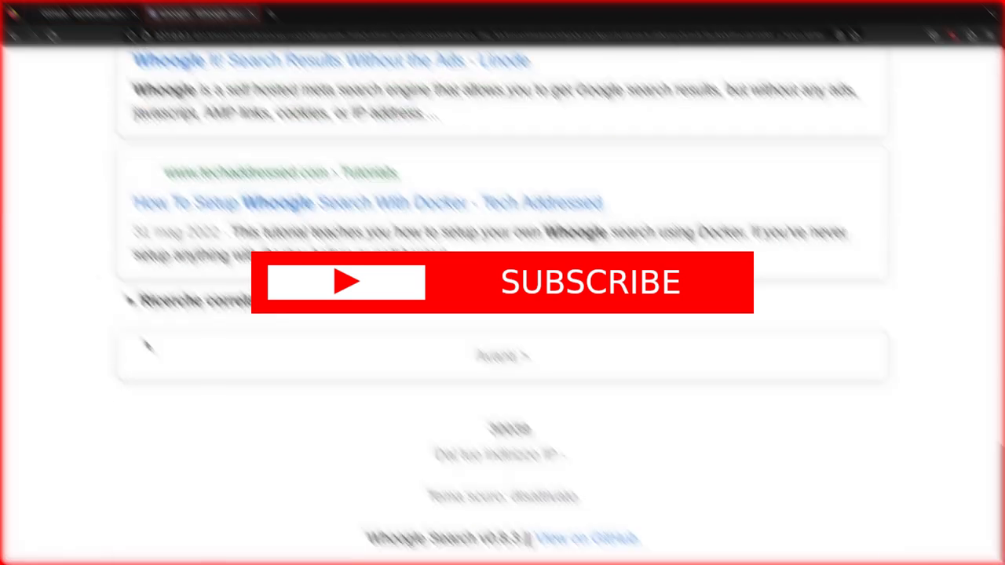
{"action": "scroll", "scroll_direction": "up", "scroll_amount": 3}
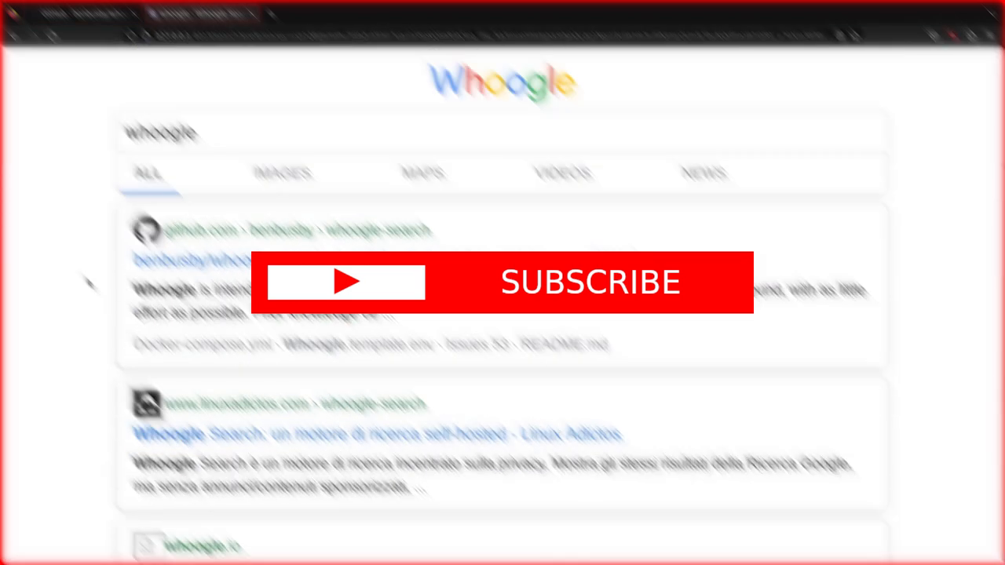